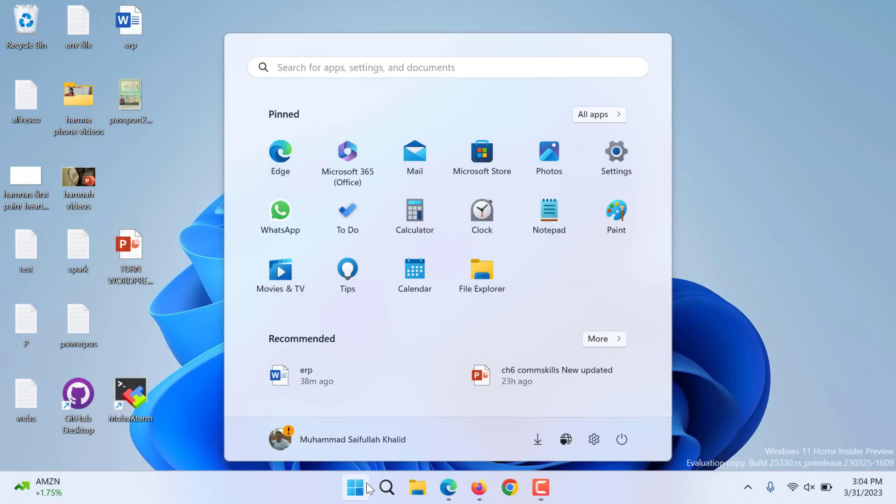
Step: Launch Phone Link from Start search and reveal the Pick your phone choices
text(onap)
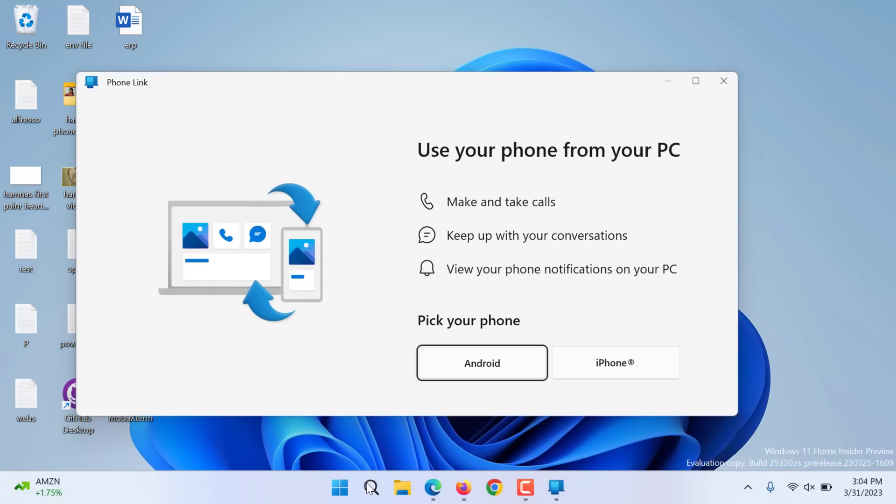
scroll(down, 3)
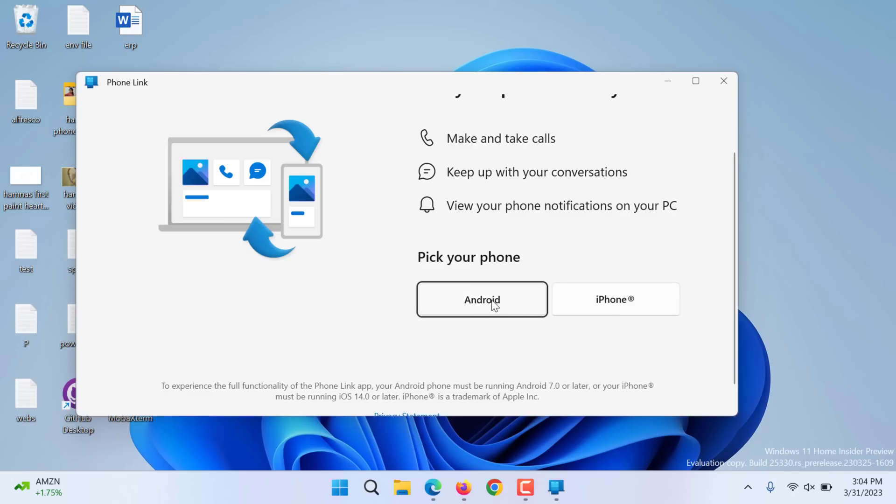
mouse_move(591, 310)
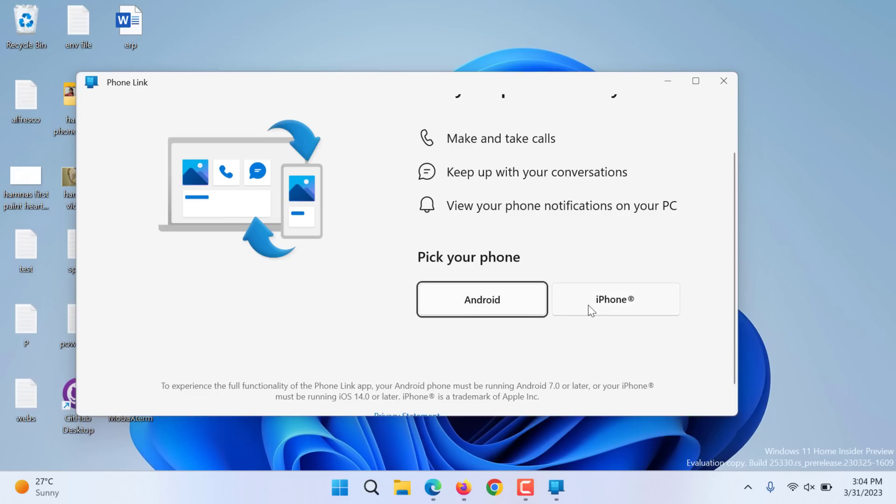
Step: Choose iPhone and turn on Bluetooth to reach the QR-code pairing step
click(615, 299)
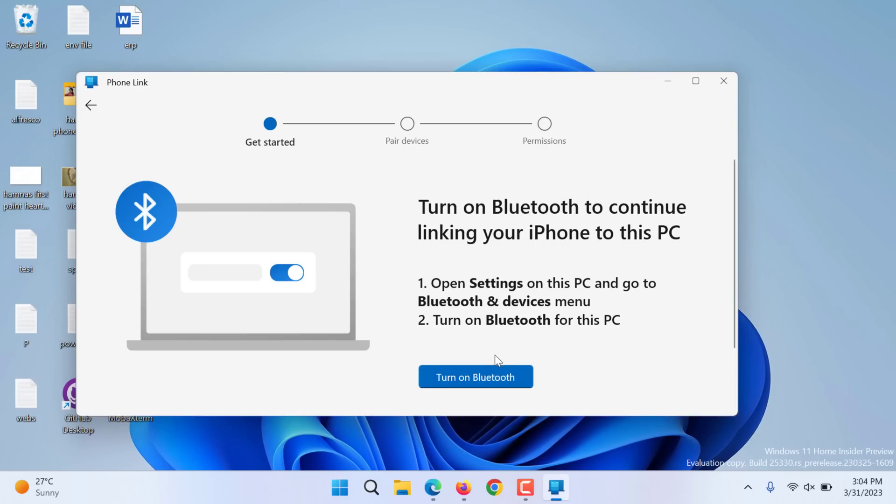
mouse_move(483, 376)
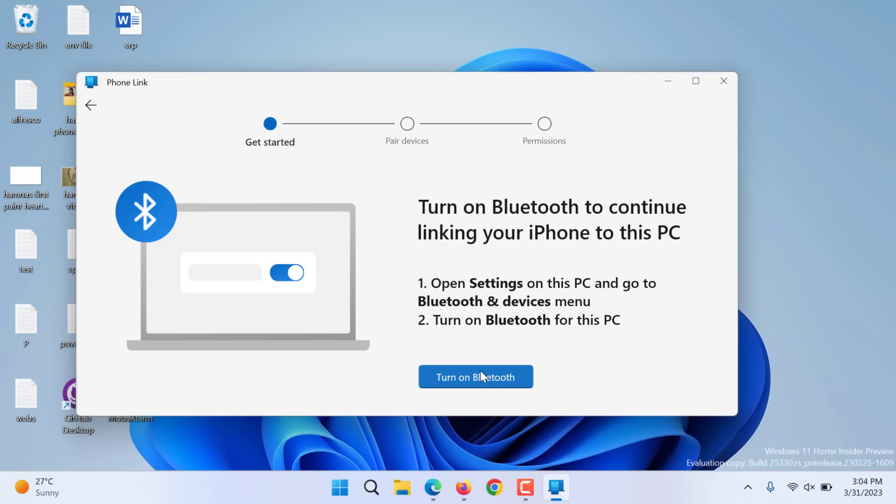
click(475, 376)
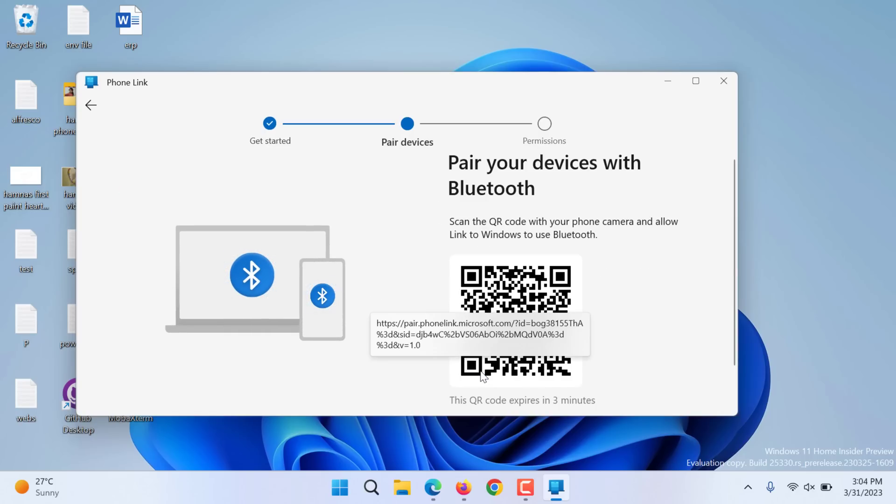
mouse_move(750, 352)
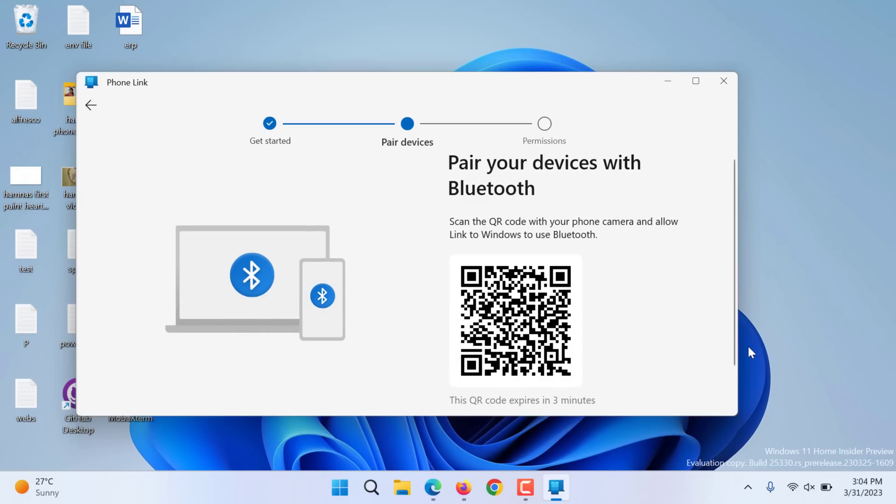
mouse_move(696, 339)
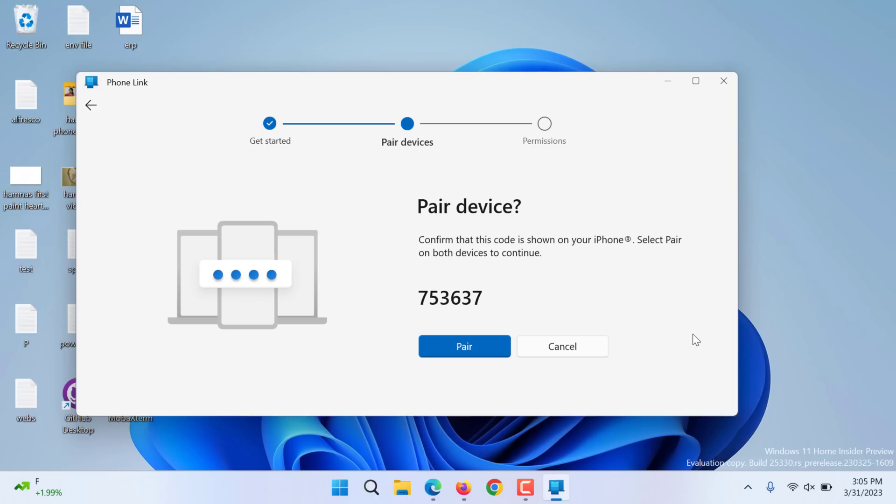
click(463, 346)
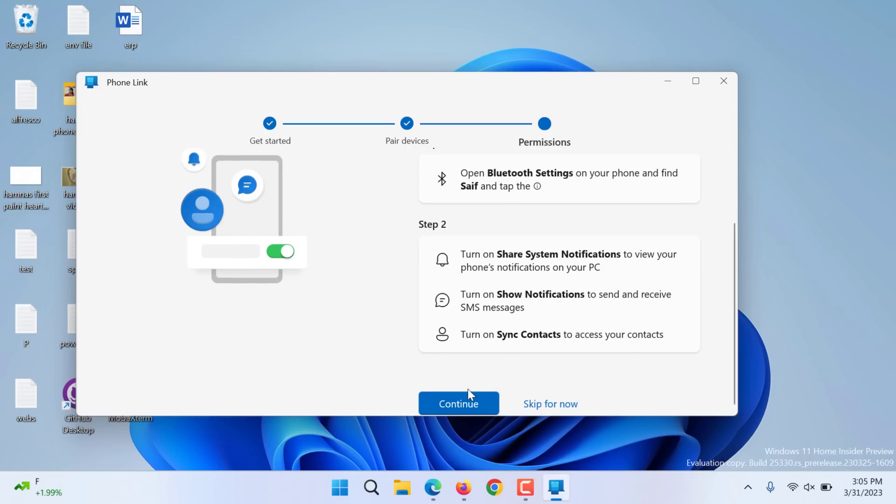
click(458, 403)
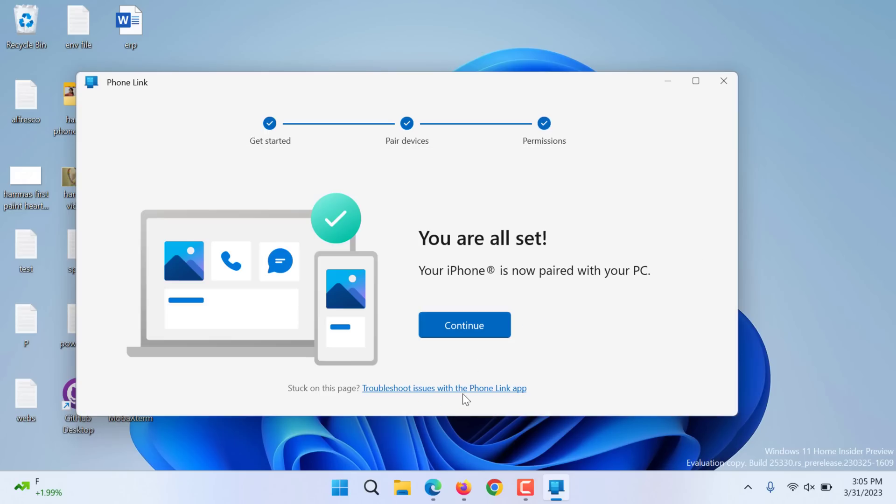
Step: Enter the main app, maximize it and collapse the notifications troubleshooting tip
click(464, 325)
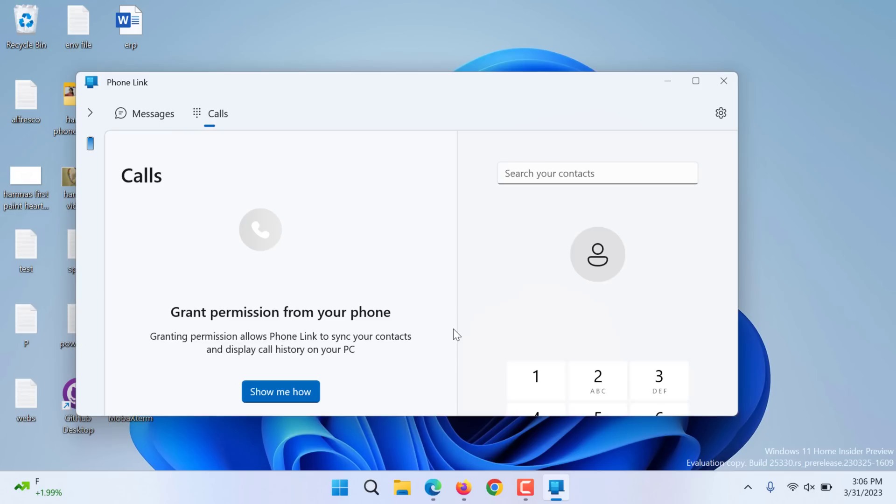
mouse_move(400, 88)
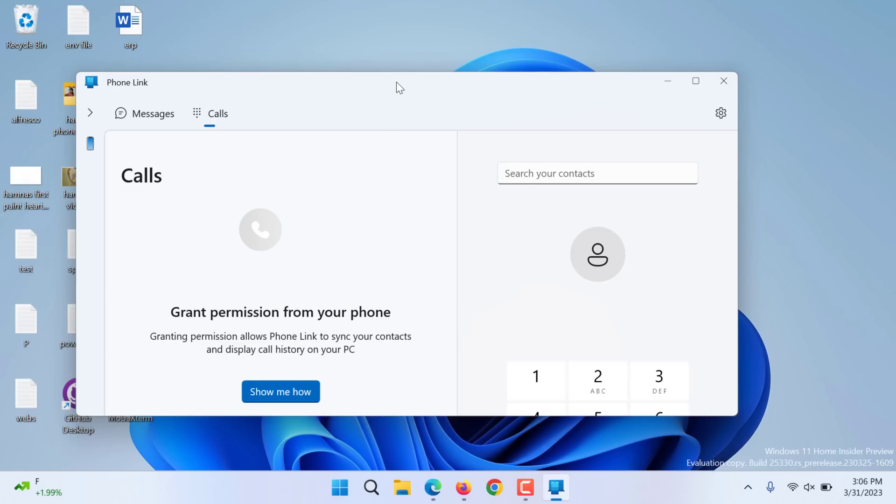
click(695, 80)
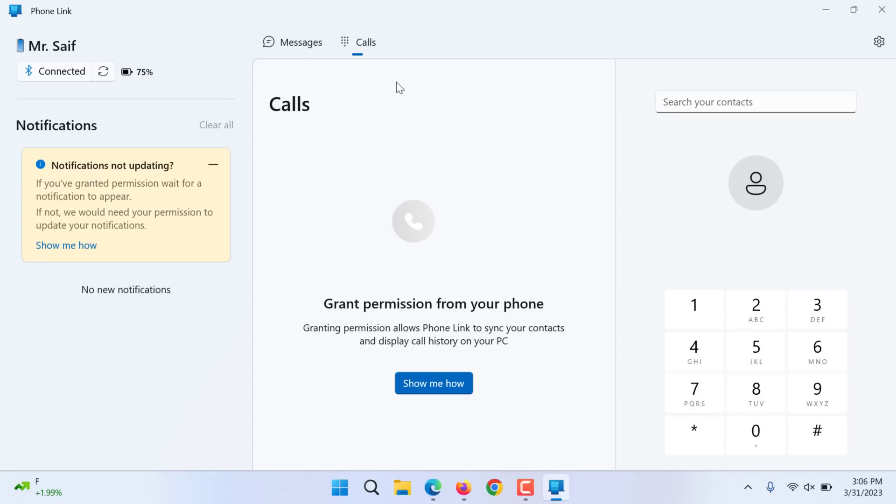
click(213, 165)
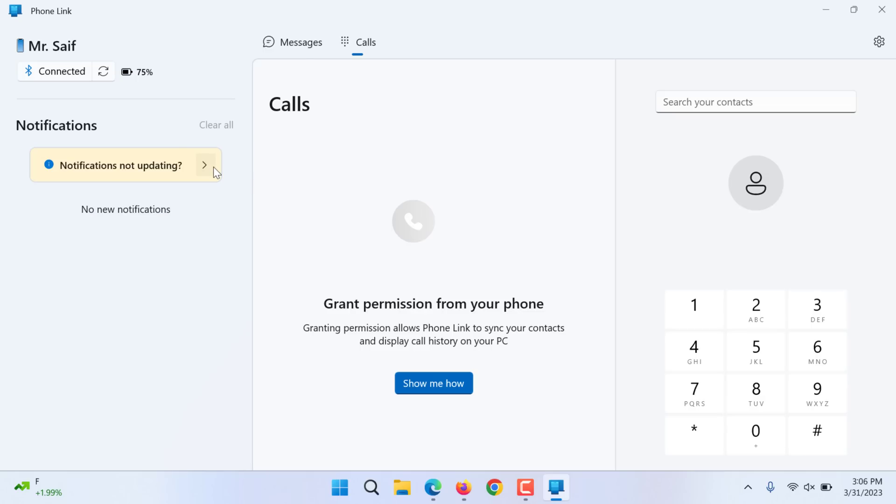
mouse_move(301, 42)
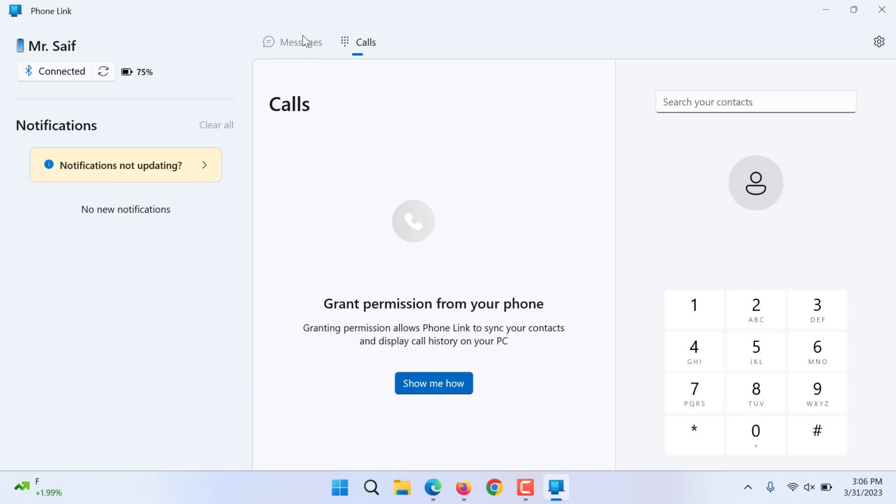
Step: Visit the Messages view, then return to the Calls view
click(299, 42)
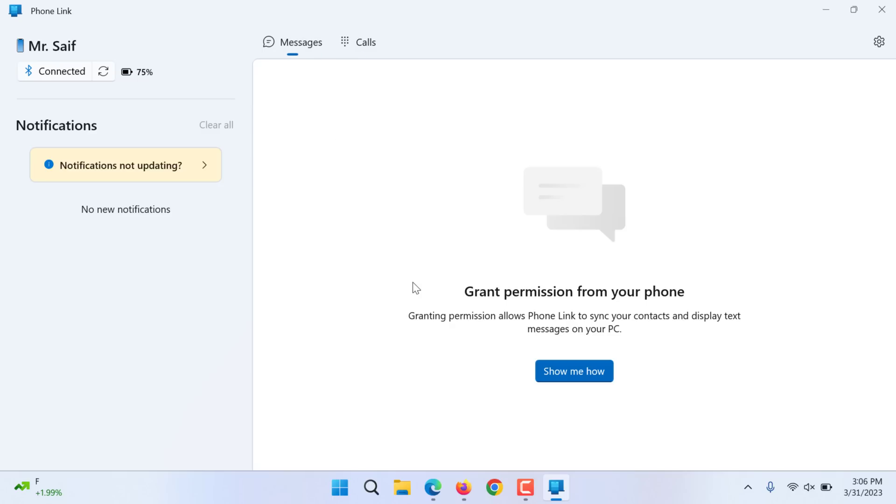
mouse_move(30, 61)
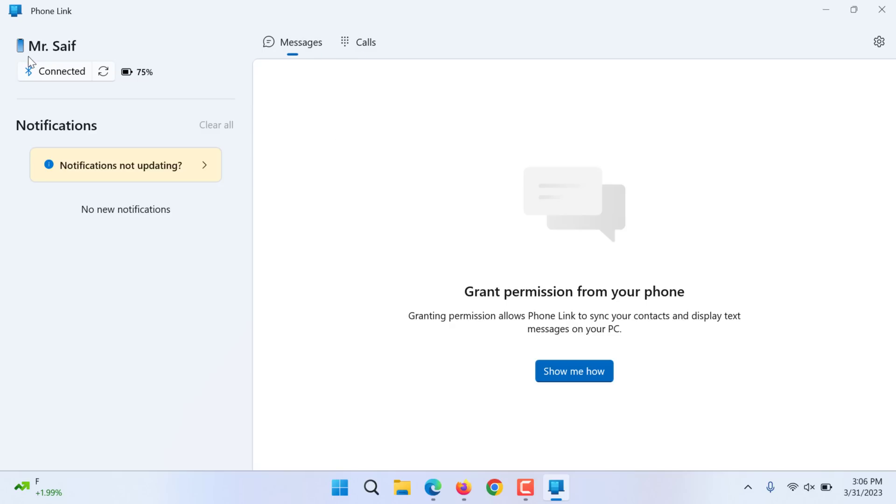
mouse_move(144, 230)
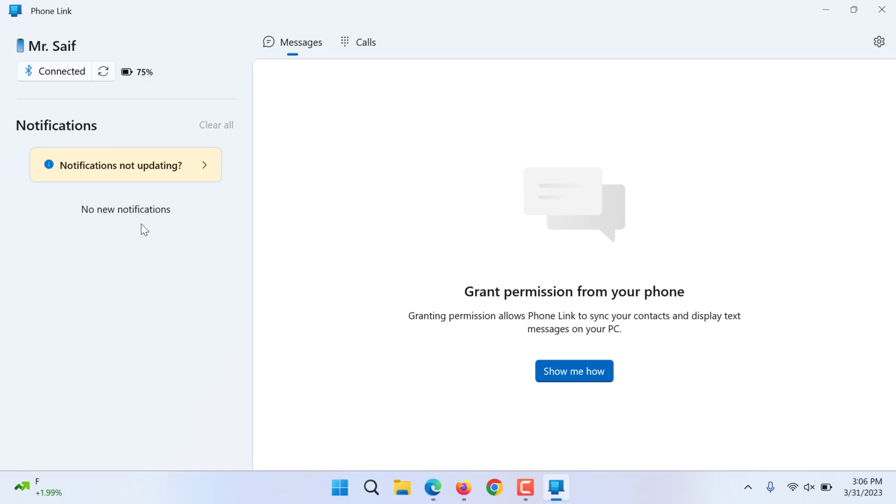
mouse_move(371, 45)
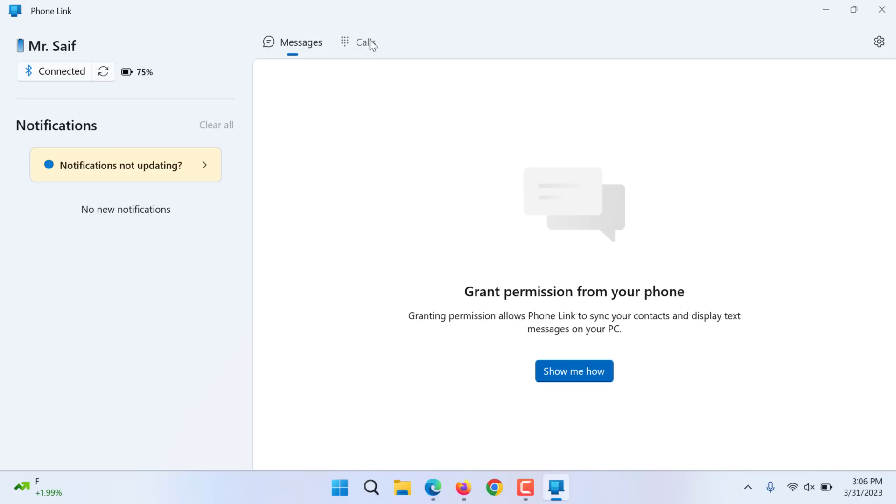
mouse_move(325, 46)
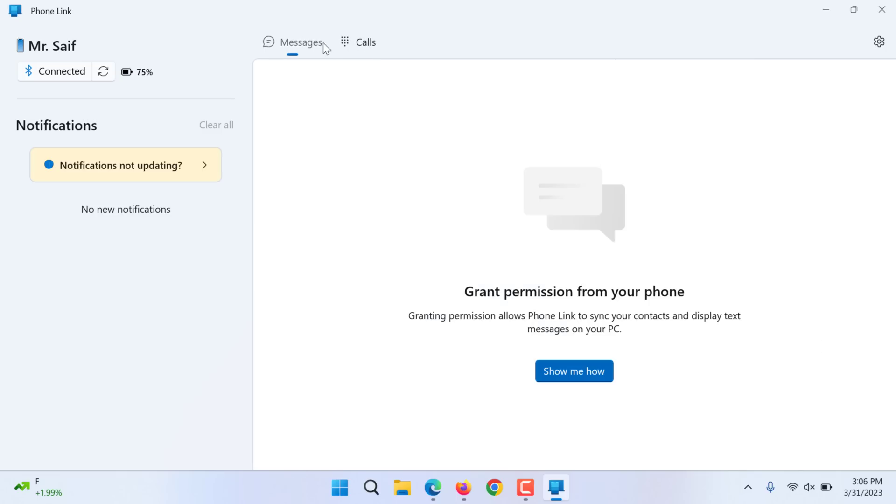
click(365, 42)
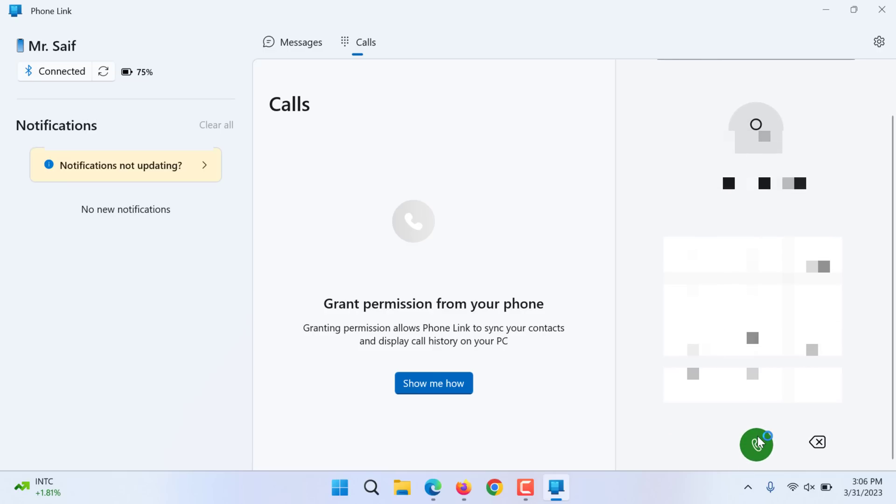
Step: Place a call from the dialpad, then end it from the Call on PC window
click(754, 445)
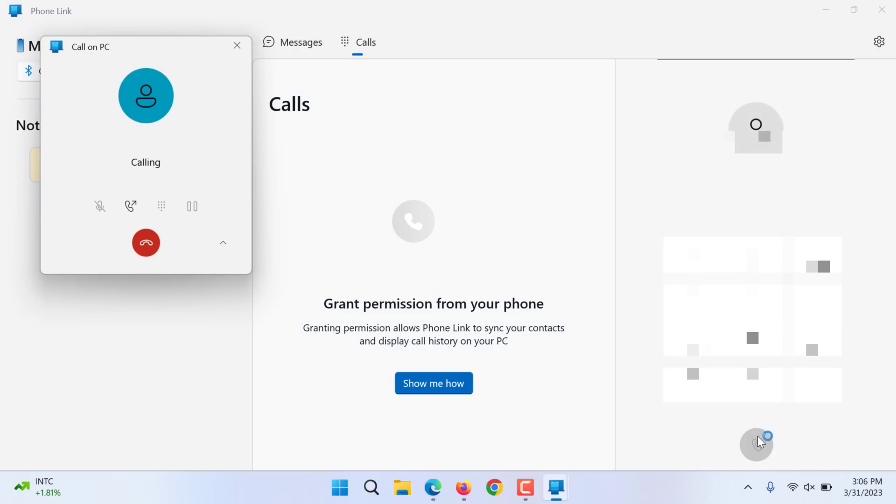
click(160, 206)
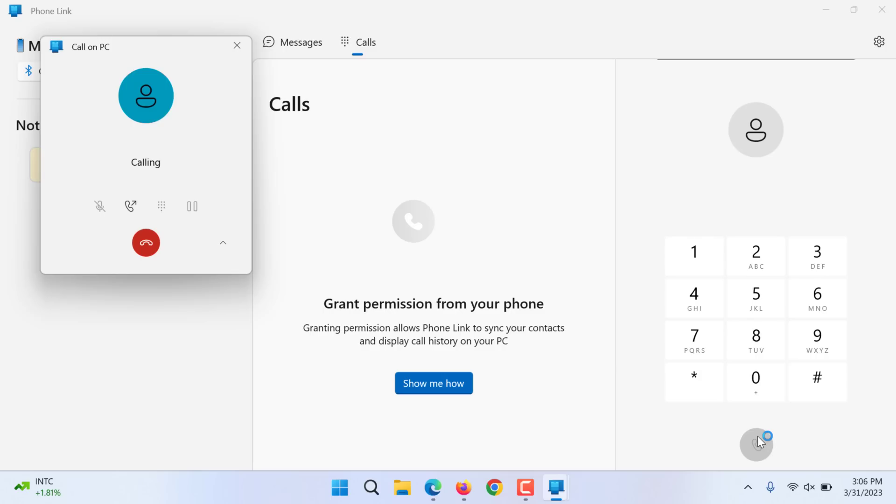
click(805, 487)
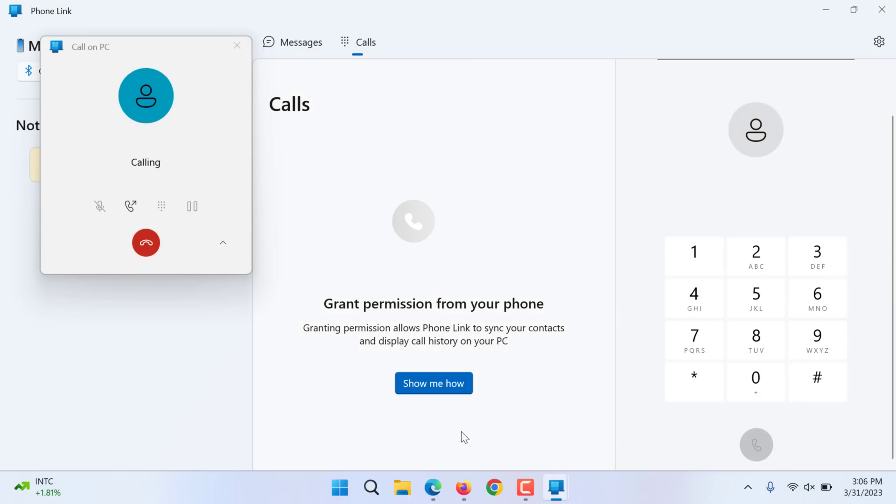
click(809, 487)
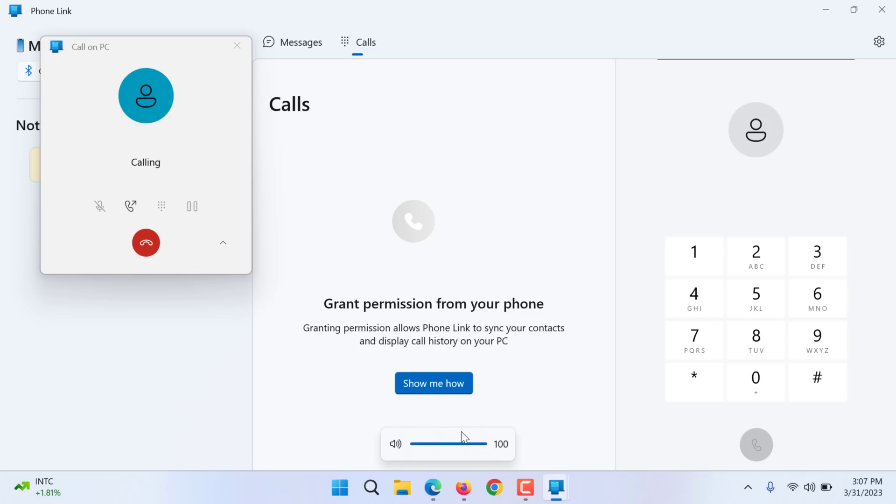
mouse_move(463, 437)
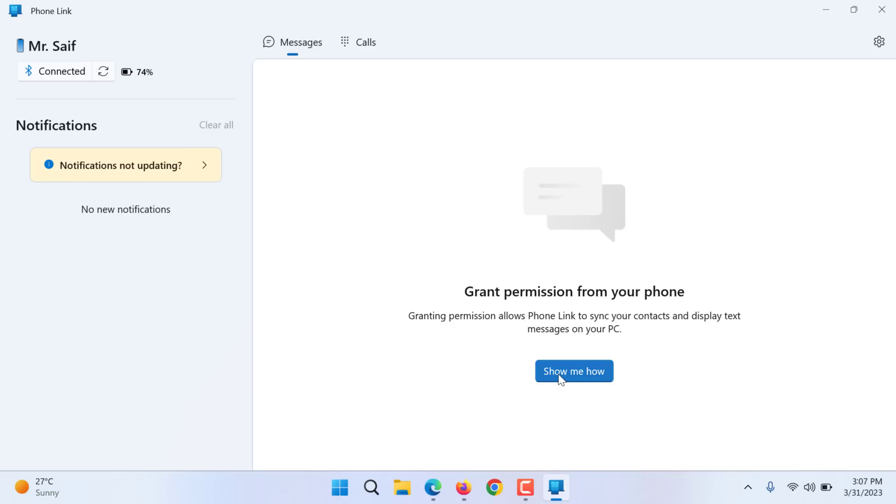
Step: Show the instructions for granting SMS messaging permission on the iPhone
click(573, 371)
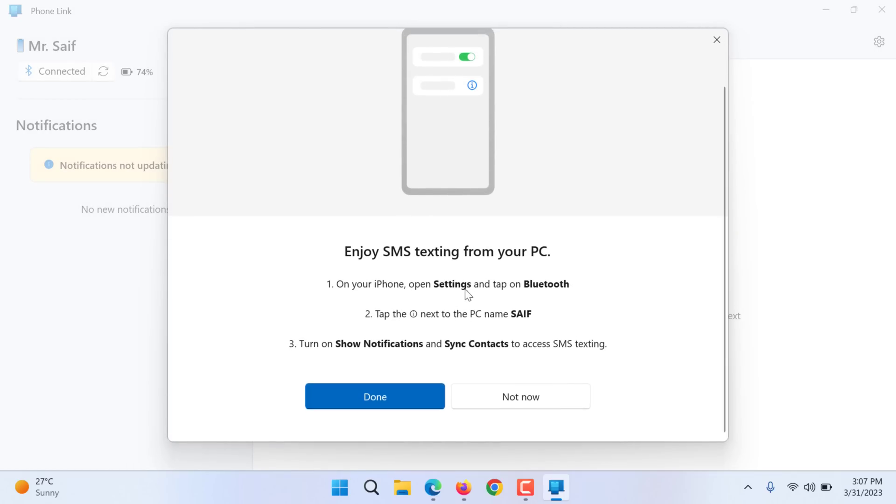
mouse_move(381, 378)
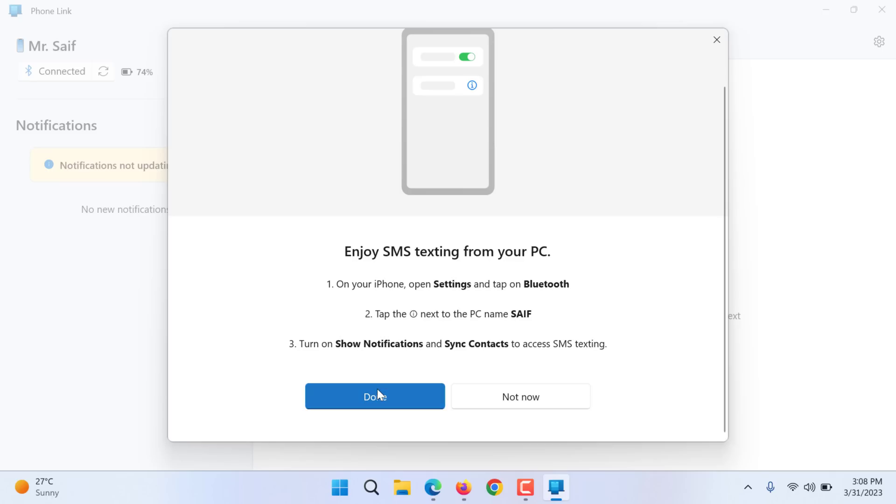
Step: Dismiss the texting instructions and start a contact search on the Calls page
click(375, 396)
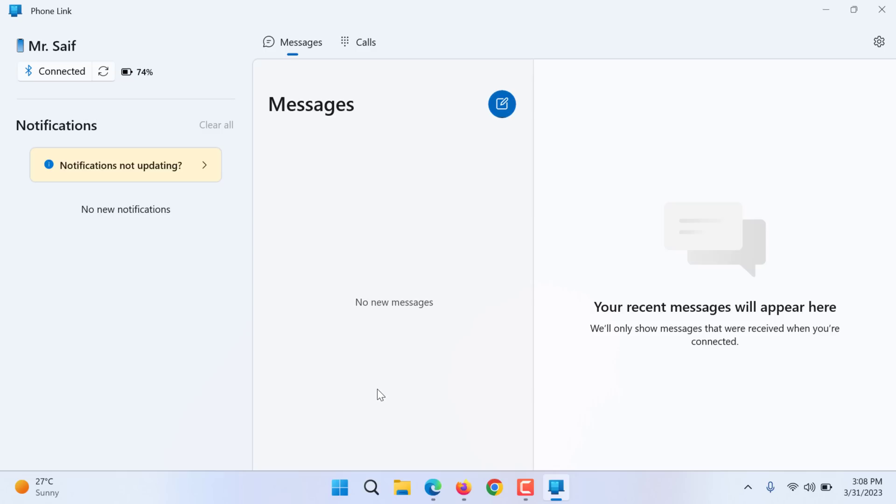
mouse_move(382, 92)
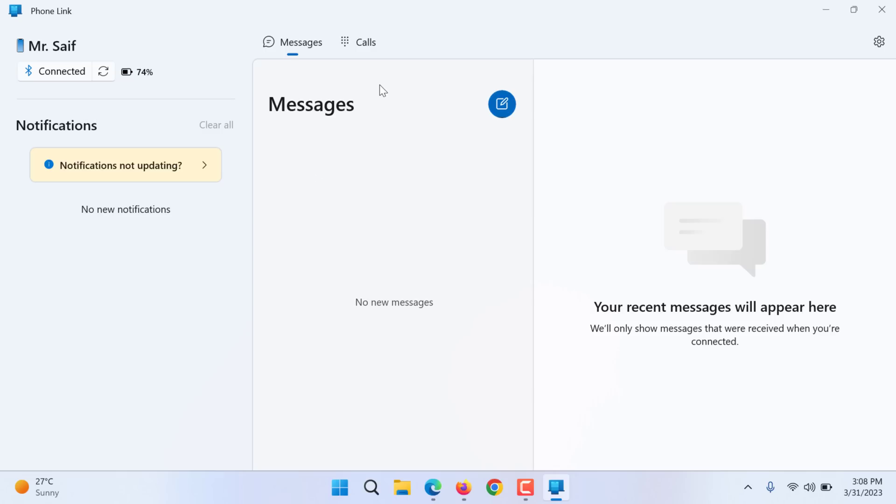
click(365, 42)
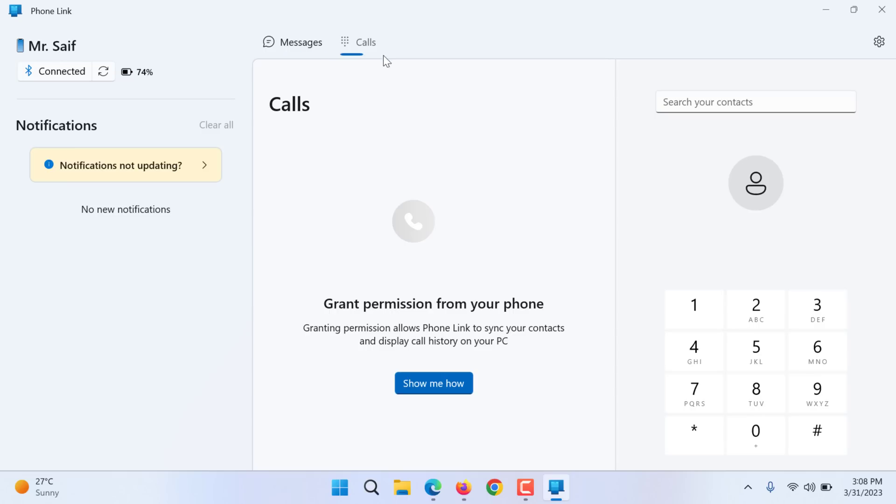
click(754, 102)
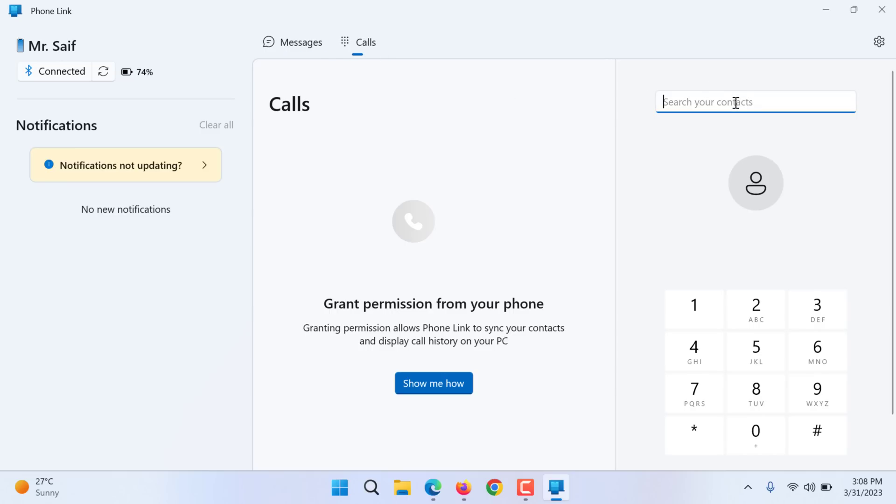
Step: Search contacts for 'saif', clear it, then view and close the notifications-not-updating guidance
text(saif)
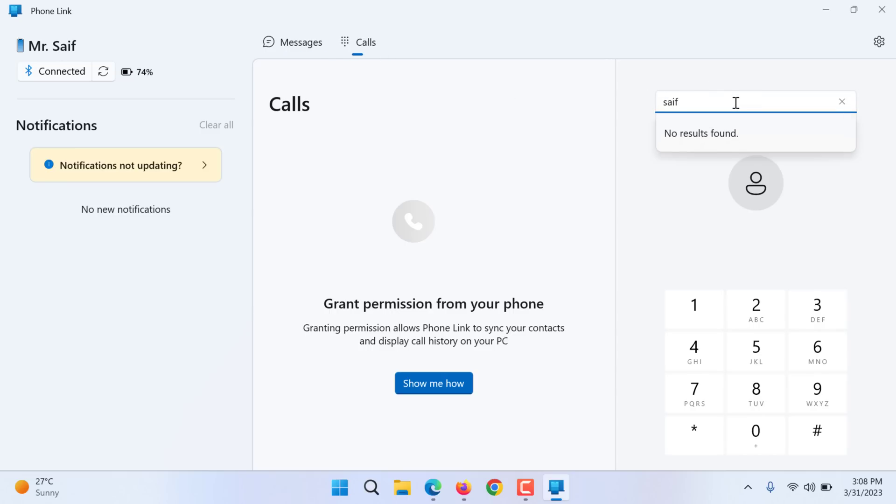
click(842, 102)
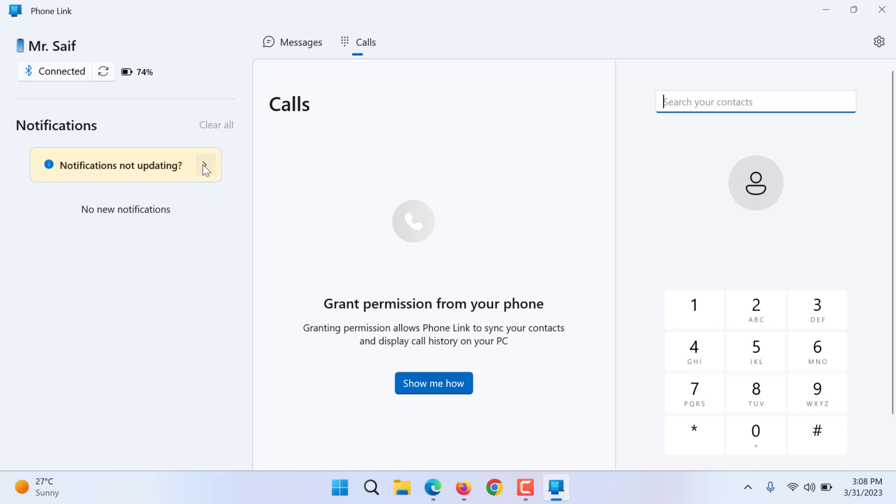
click(206, 169)
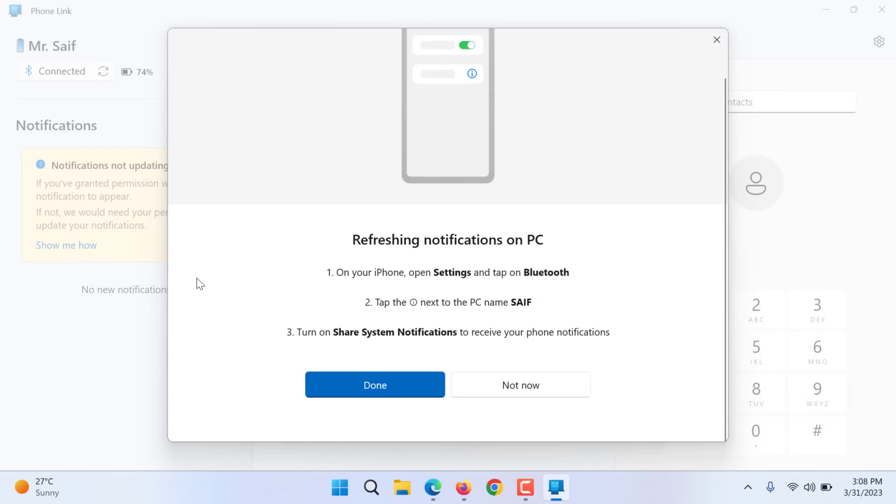
click(375, 385)
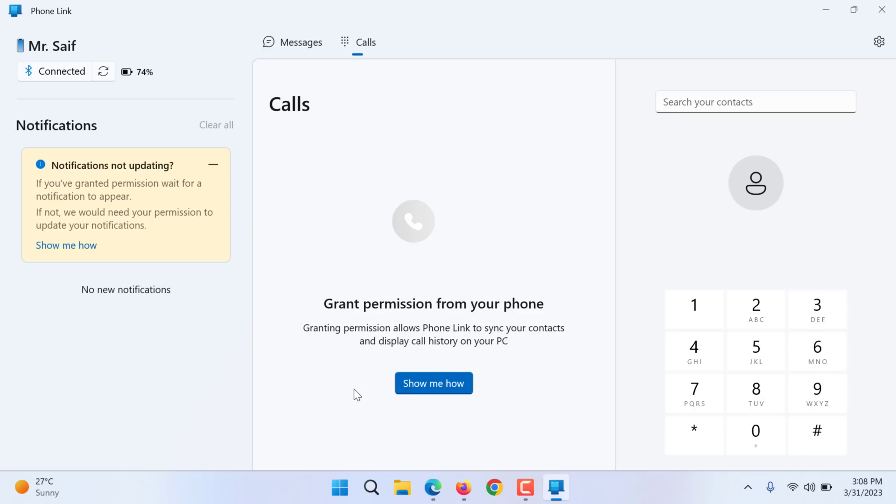
Step: Launch Microsoft Store from the Start menu's pinned apps
click(338, 488)
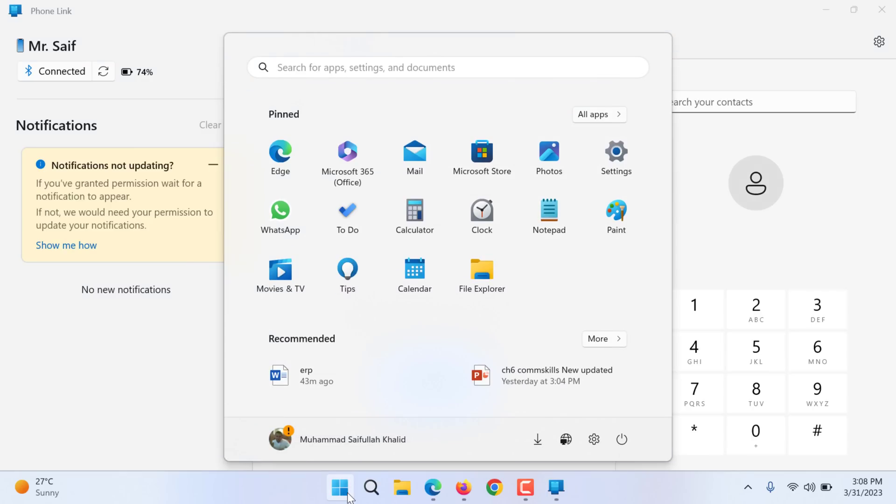
mouse_move(482, 160)
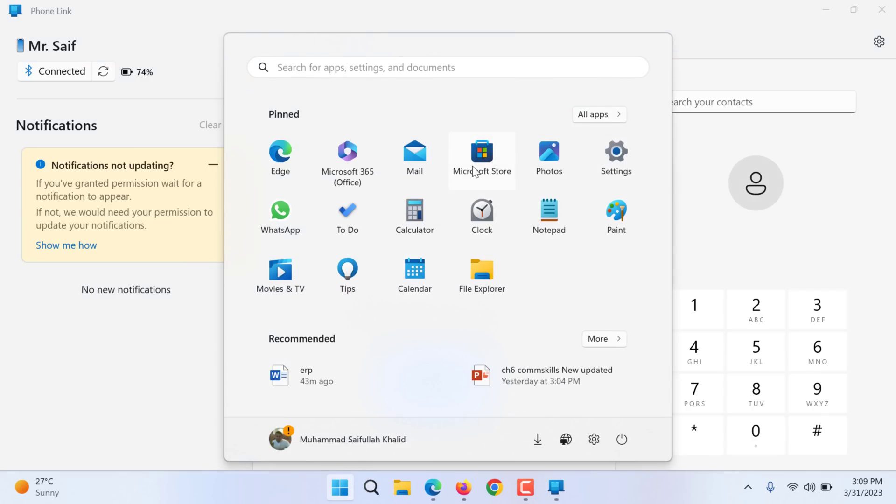
click(482, 157)
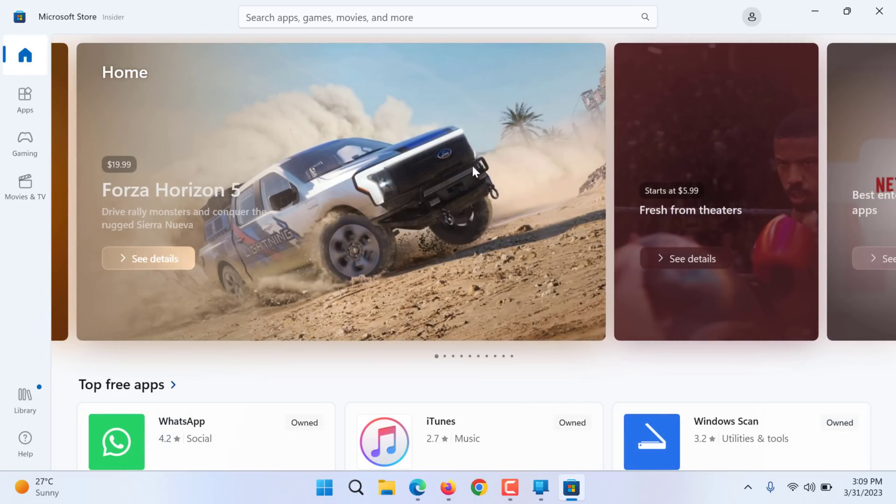
Step: Search the Store for 'intel unison'
click(400, 17)
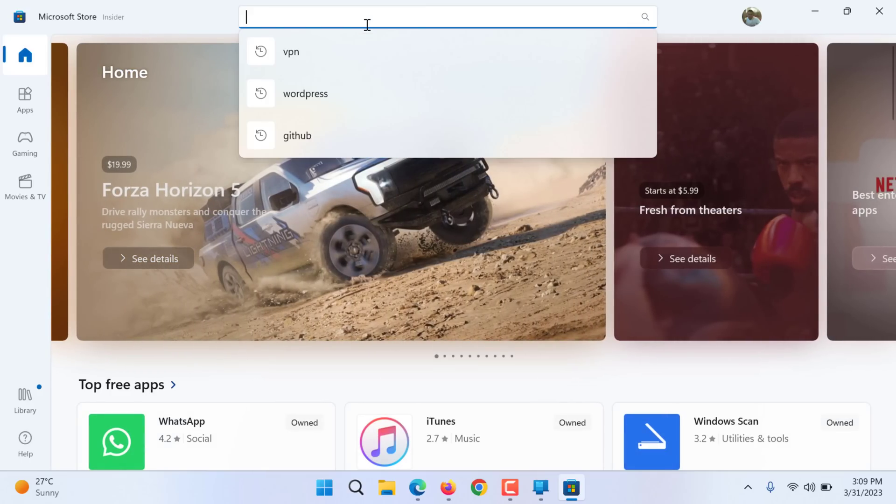
text(in)
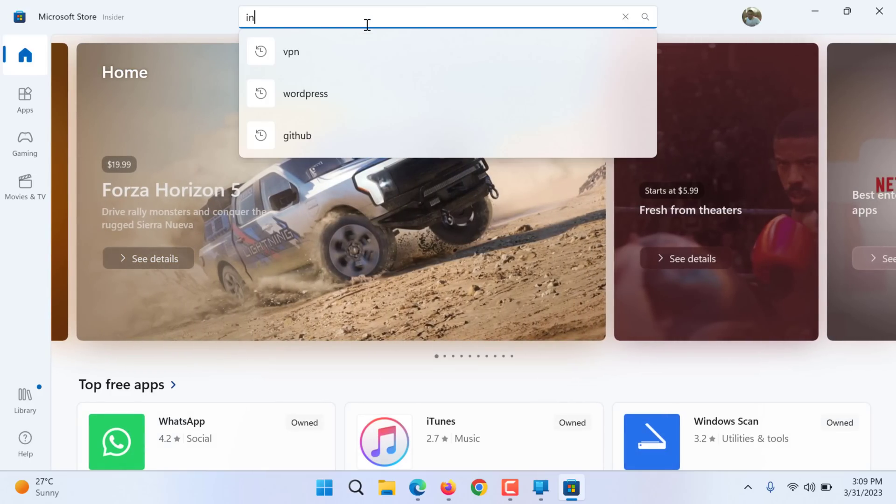
text(tel)
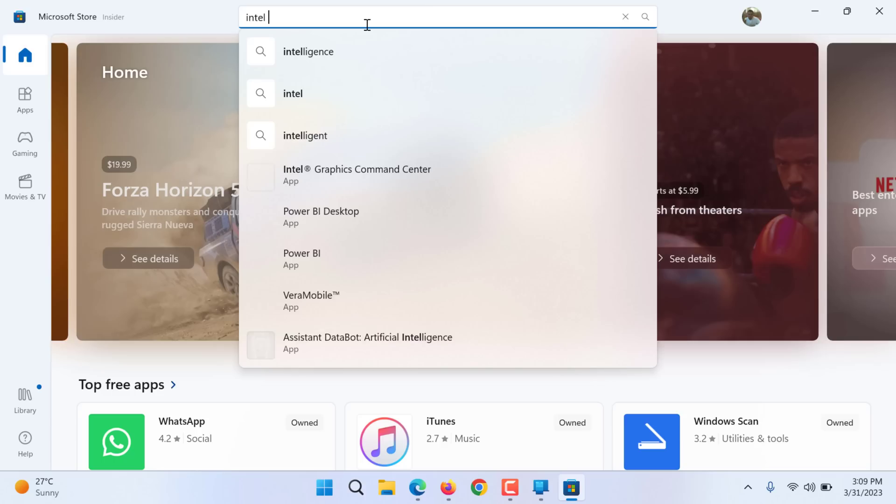
text(uniso)
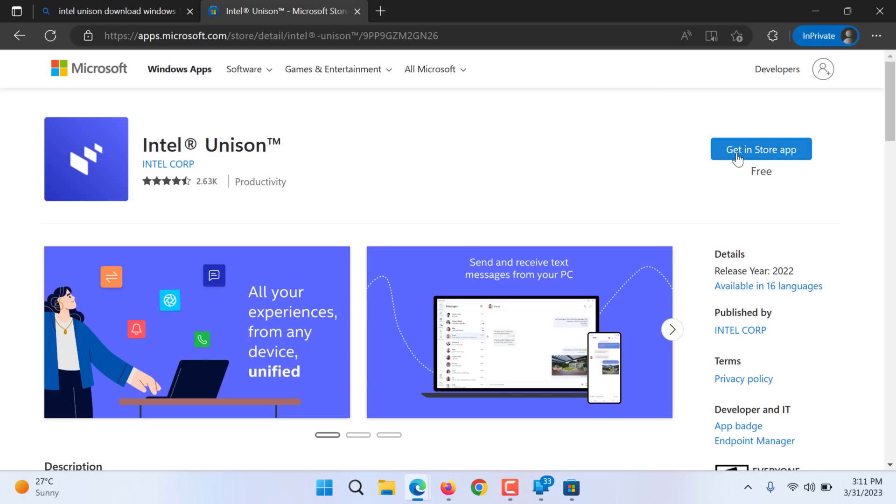
Step: Request Intel Unison through the Microsoft Store from its Edge web listing
click(761, 149)
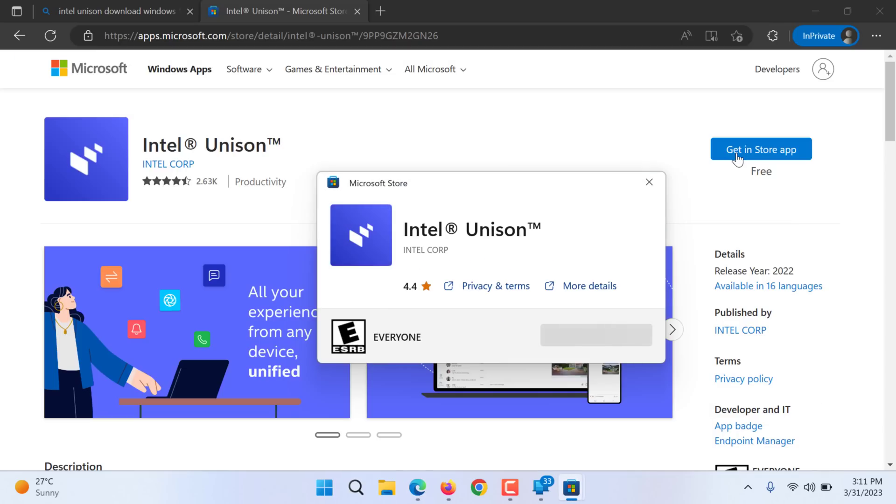
click(595, 334)
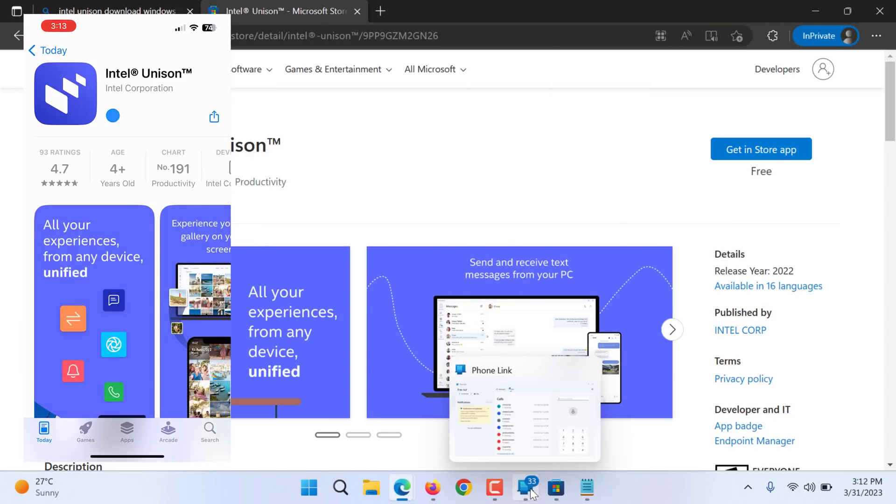
Step: Review the Messages and Calls history in Phone Link, then bring the Intel Unison store page back to the front
click(524, 487)
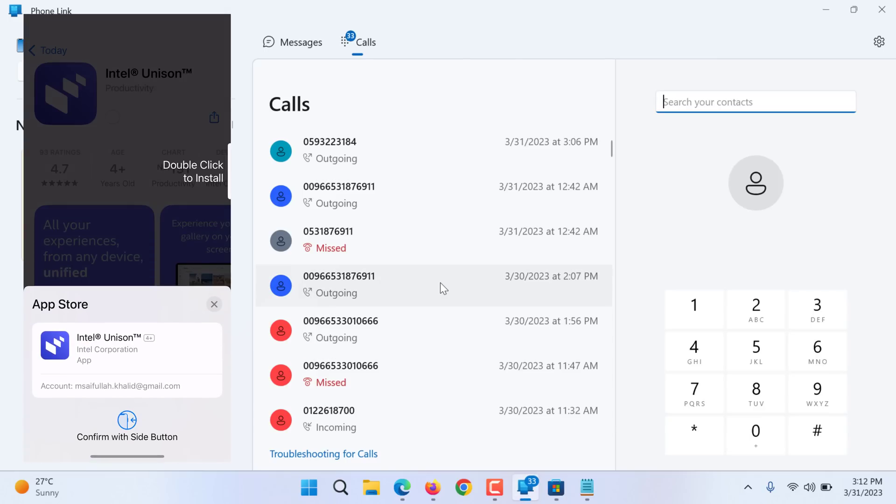
scroll(down, 3)
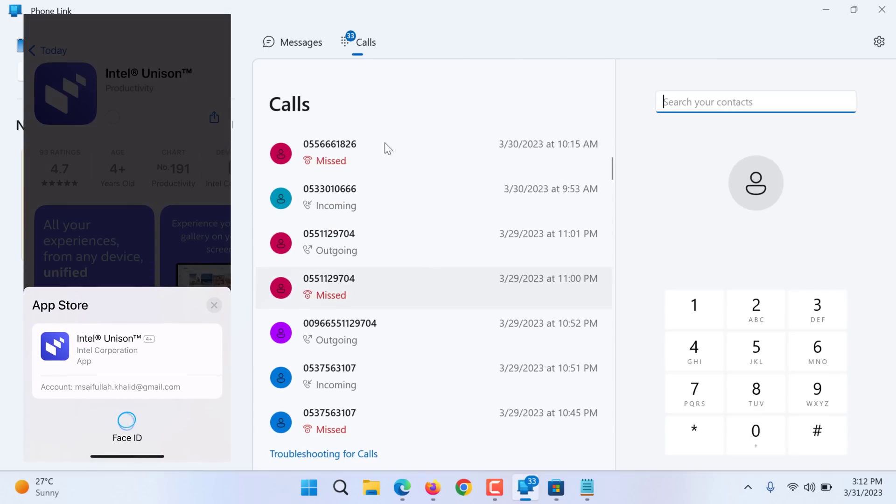
click(300, 42)
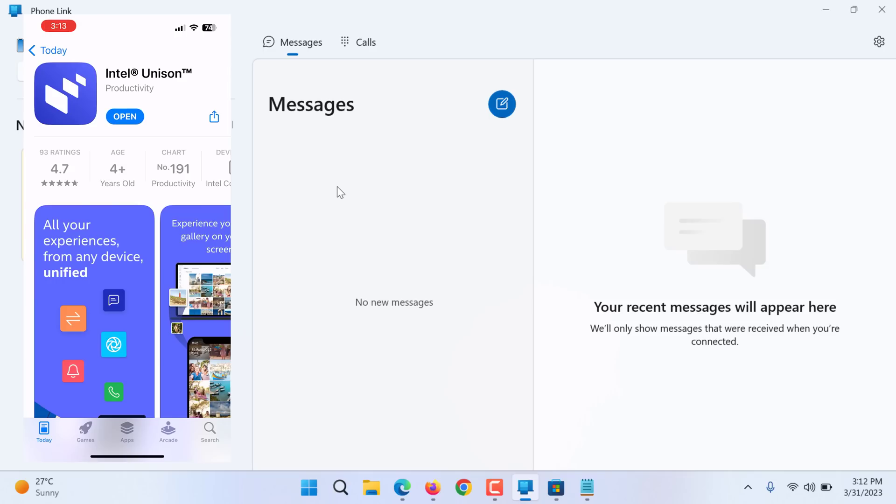
click(365, 41)
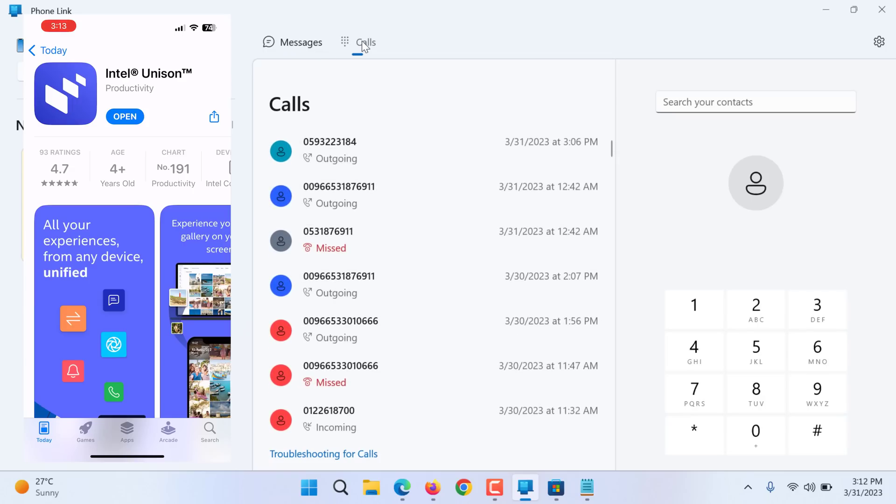
mouse_move(313, 37)
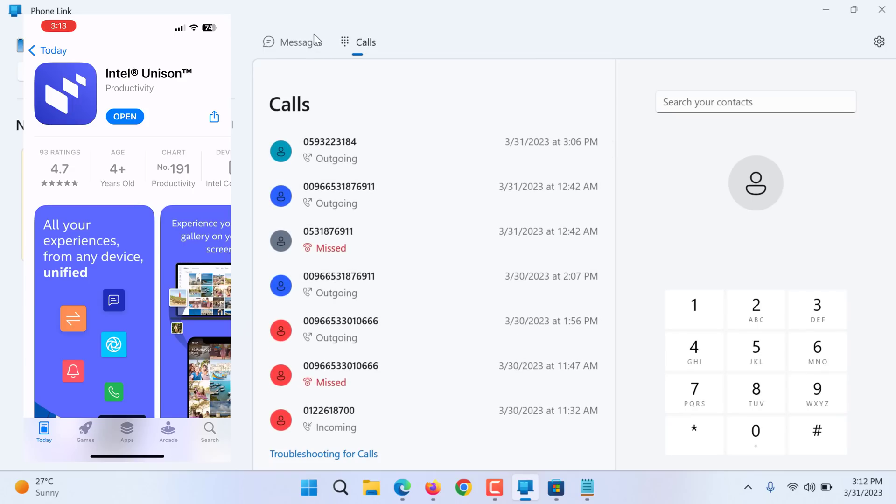
click(301, 42)
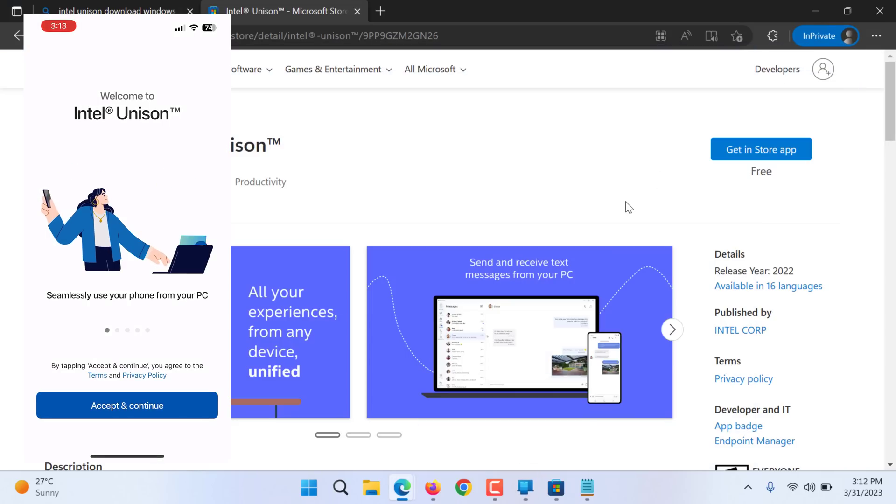
mouse_move(554, 488)
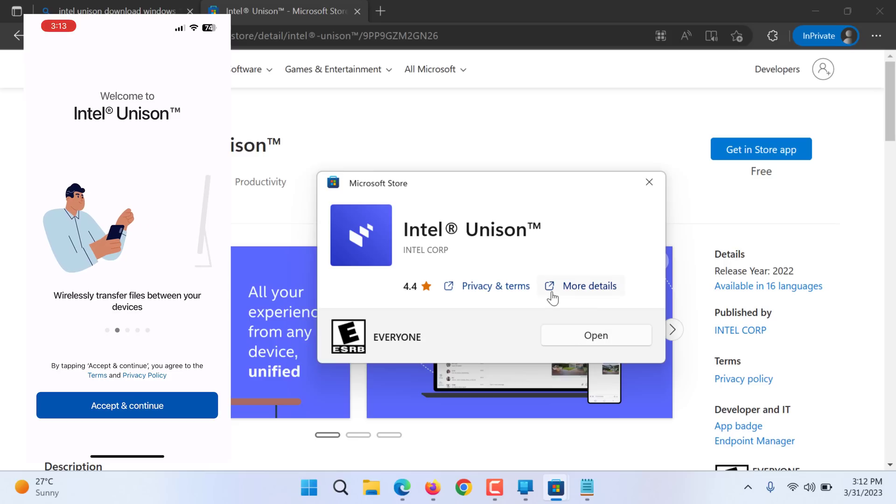
Step: Launch the installed Intel Unison PC app from the Microsoft Store prompt
click(596, 334)
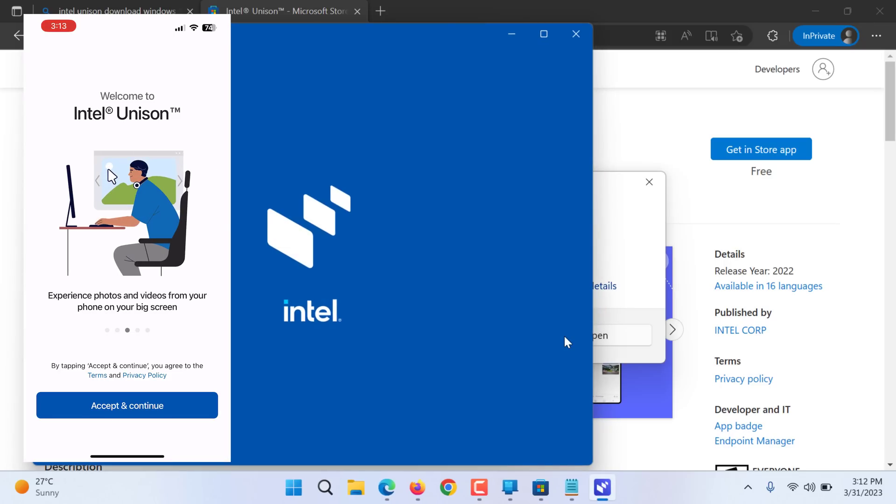
Step: Accept the Intel Unison welcome terms and answer the crash-data sharing request, reaching the QR pairing page
click(126, 406)
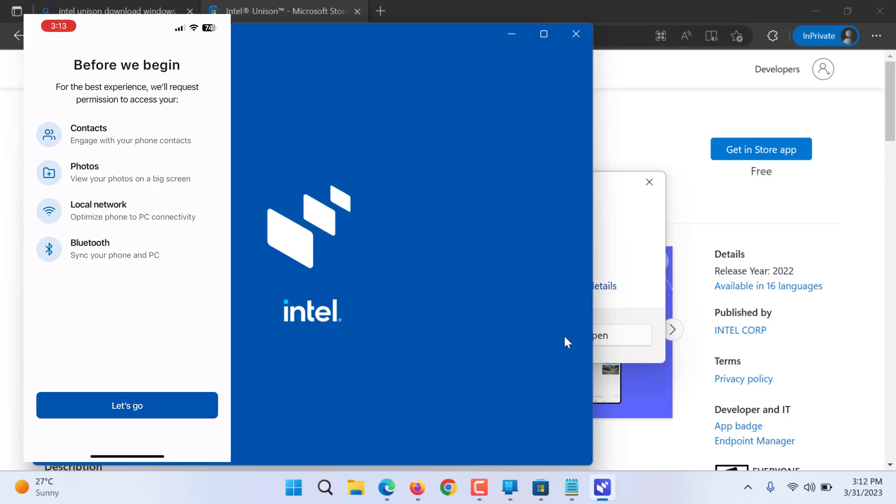
click(126, 405)
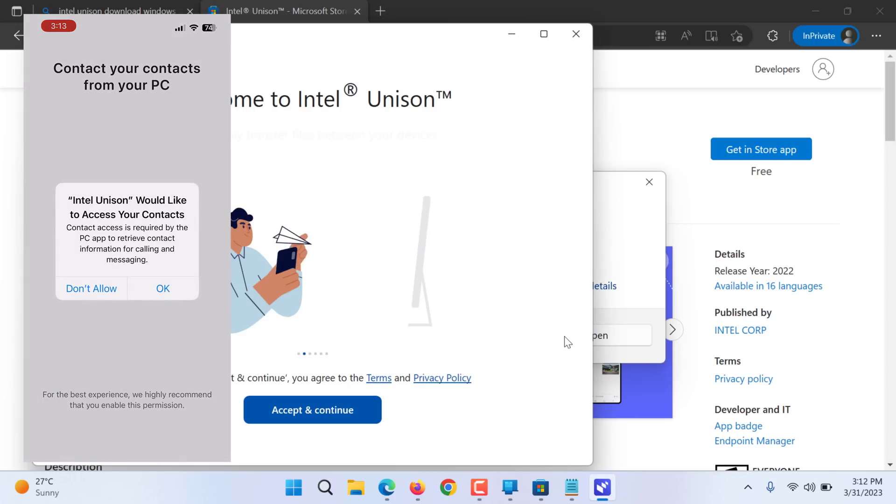
click(163, 289)
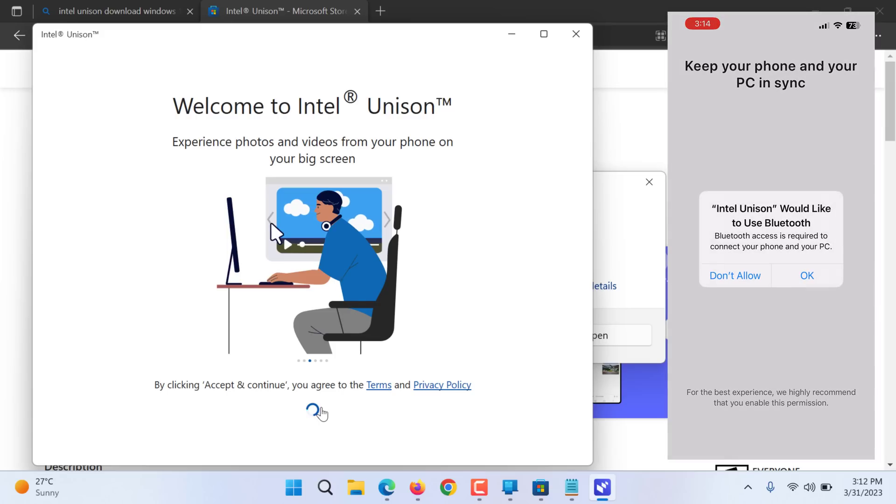
click(805, 275)
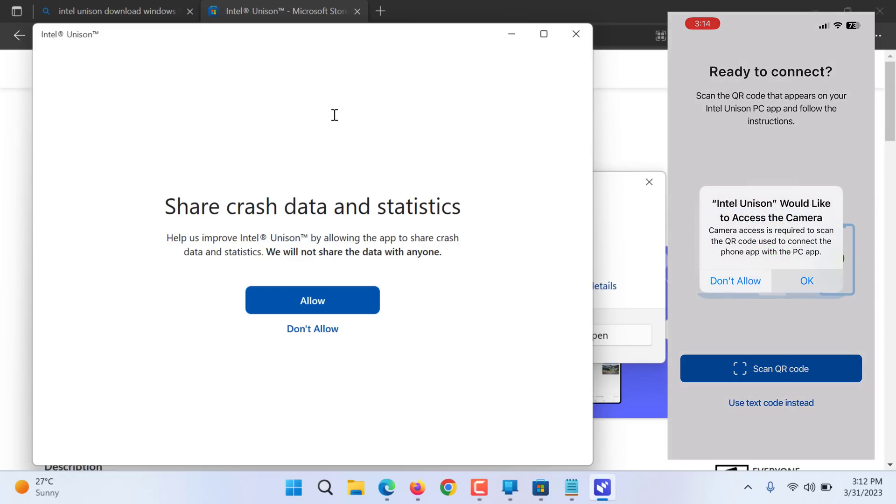
click(311, 299)
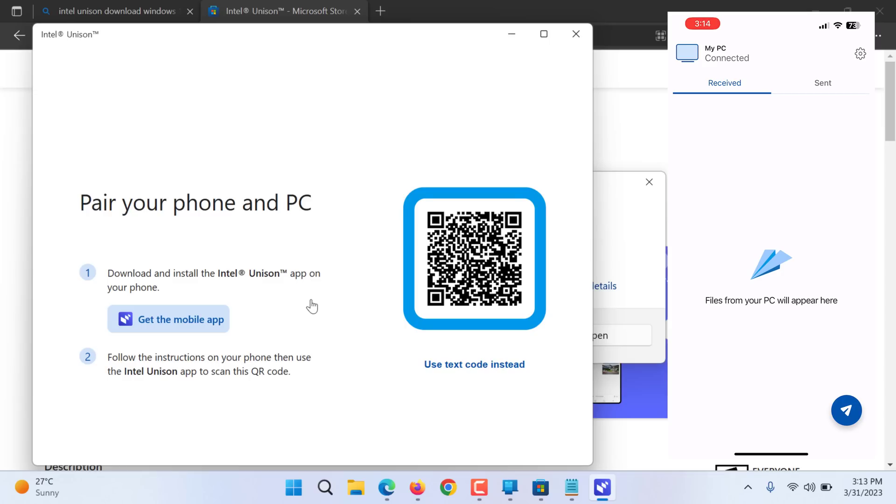
mouse_move(579, 343)
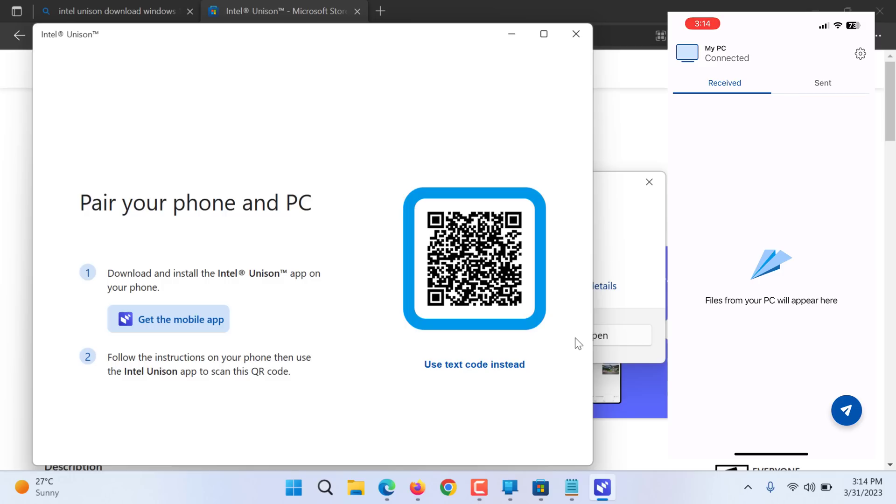
Step: Confirm the verification code matches the iPhone to complete PC–phone pairing
click(474, 364)
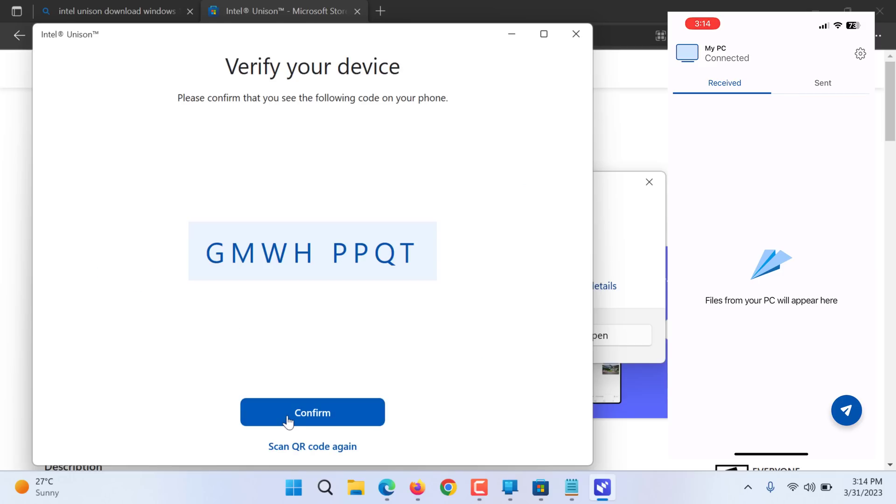
click(312, 412)
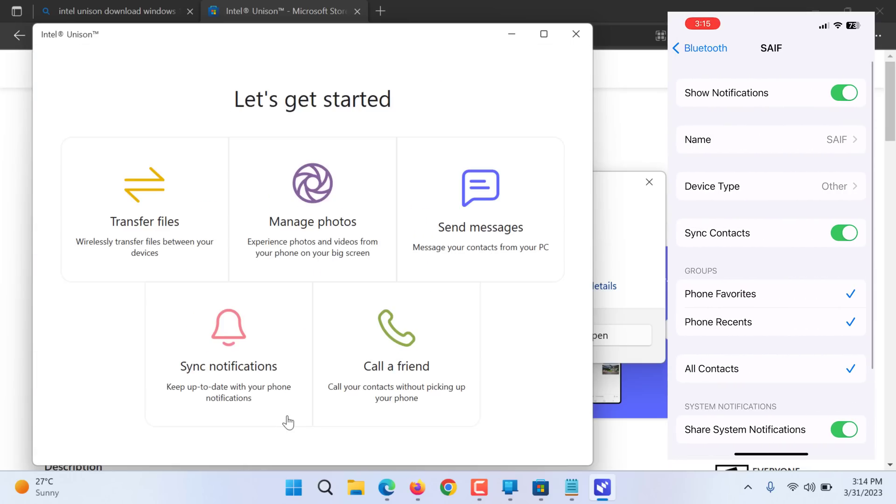
Step: Leave the Let's get started overview and show the steps for enabling calls and notifications
scroll(down, 3)
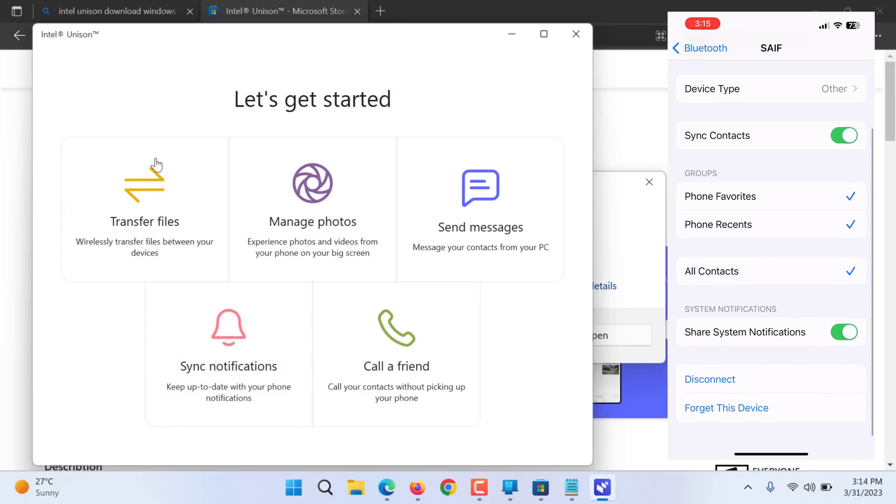
scroll(up, 3)
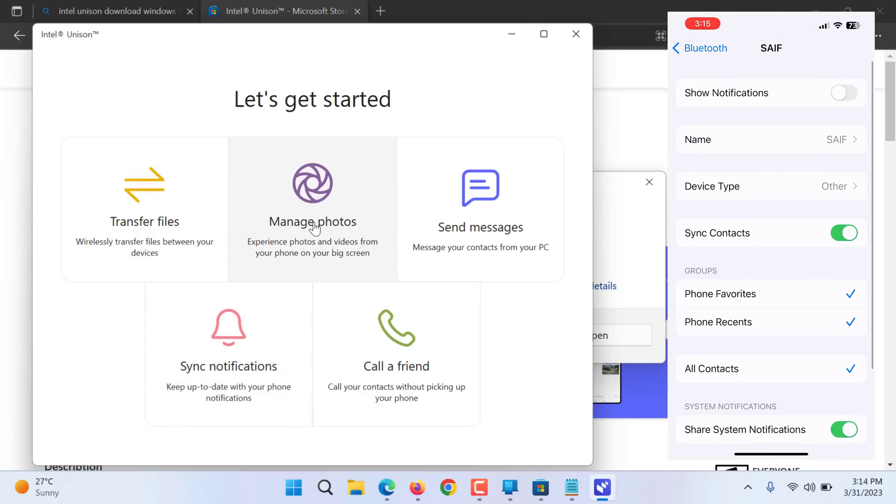
click(844, 92)
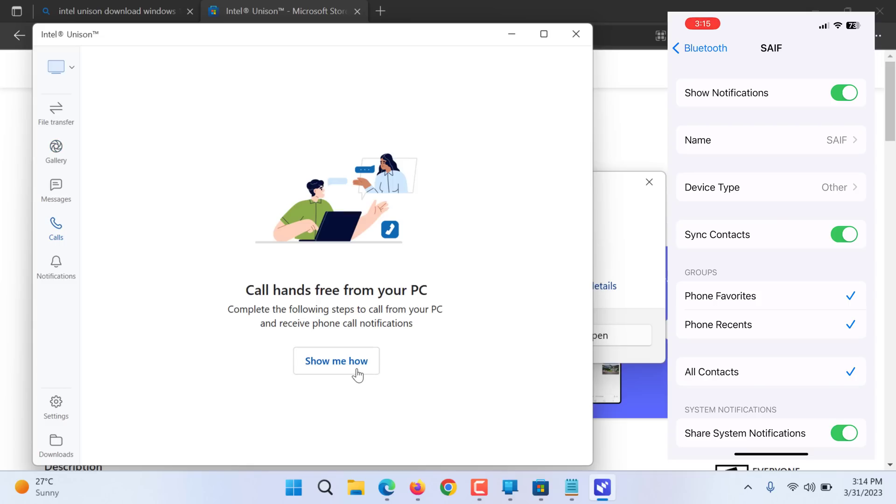
click(336, 361)
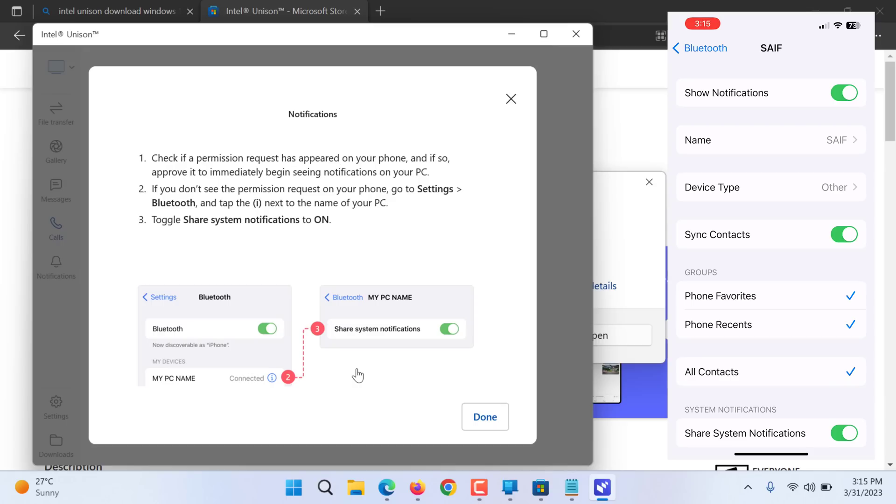
mouse_move(422, 372)
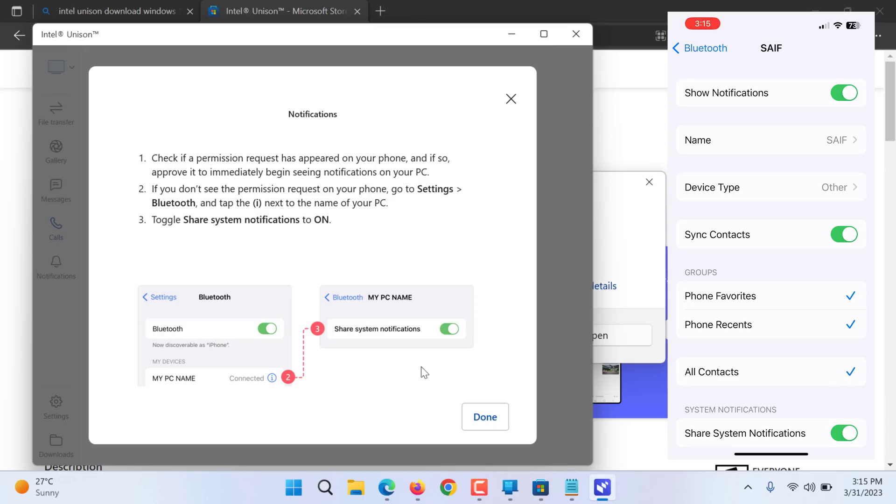
Step: Dismiss the setup instructions and play the March video from the Gallery's Videos tab
click(485, 416)
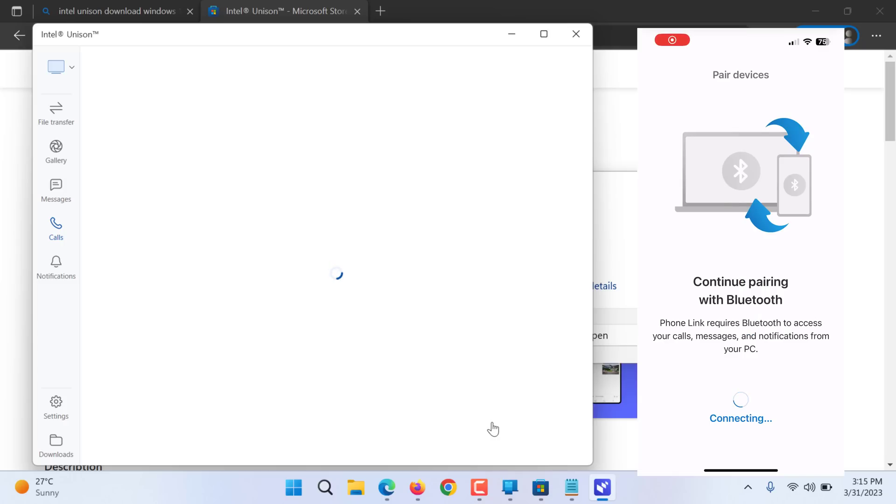
mouse_move(393, 348)
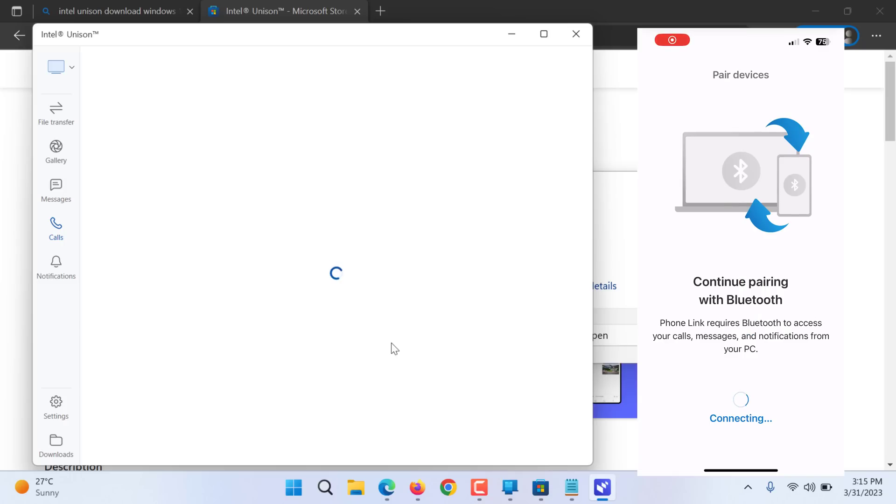
click(55, 151)
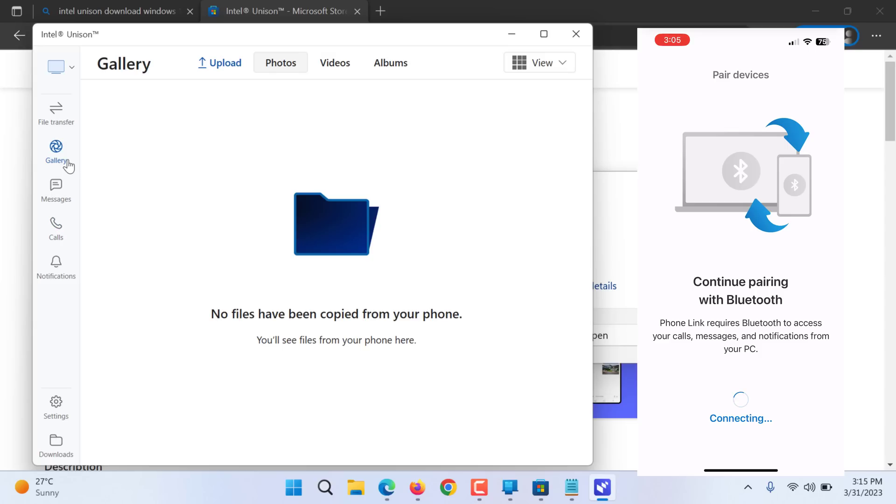
mouse_move(336, 72)
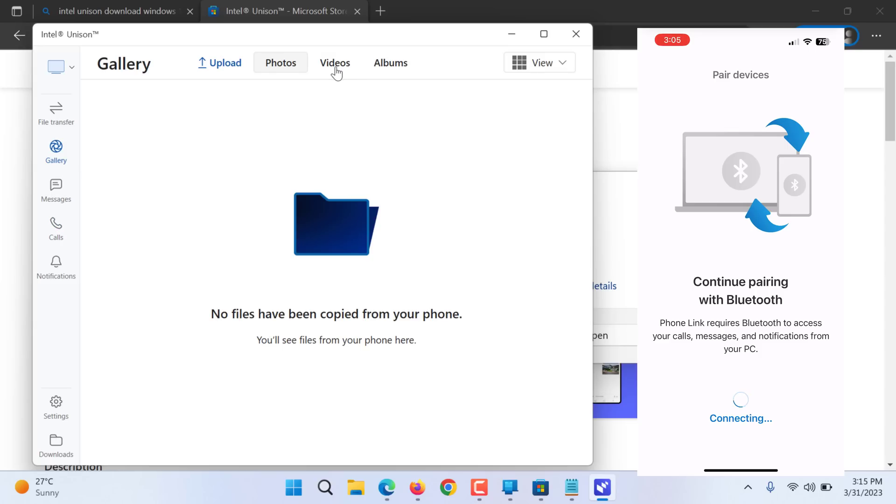
mouse_move(376, 70)
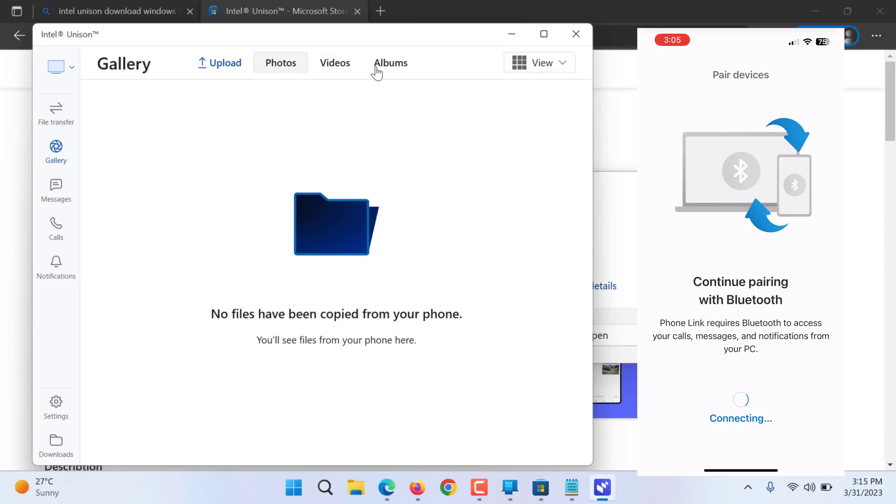
mouse_move(300, 122)
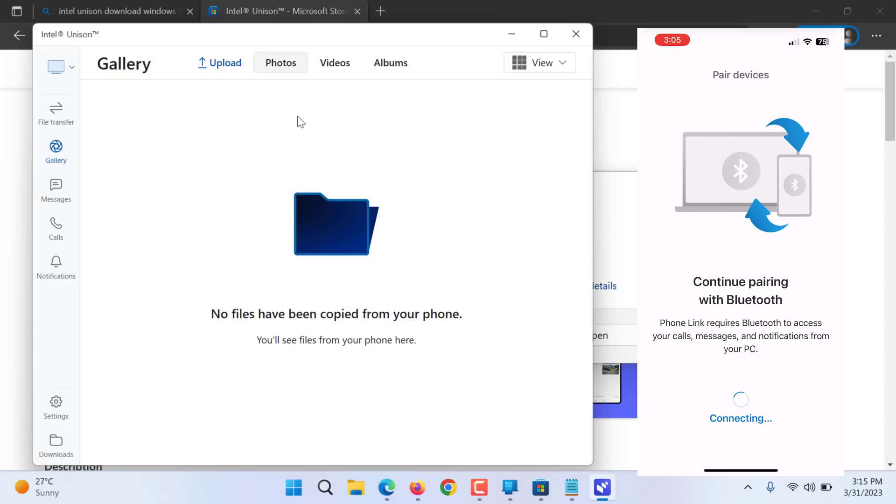
click(334, 62)
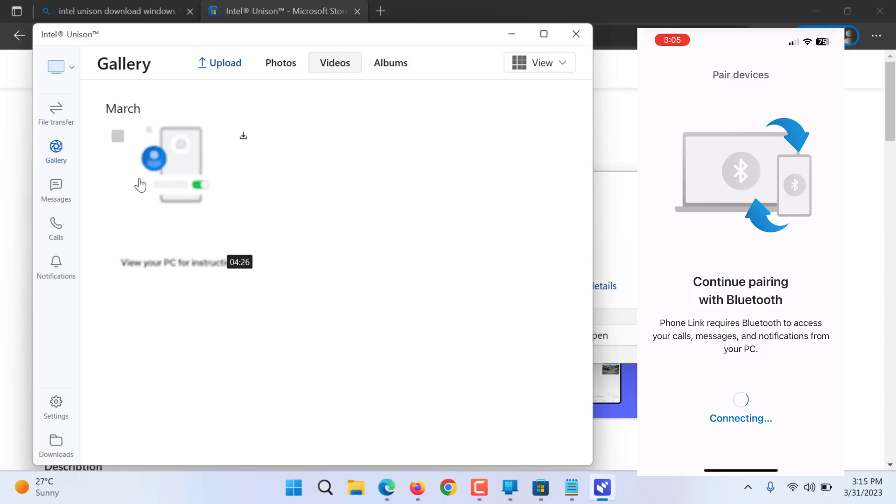
click(177, 167)
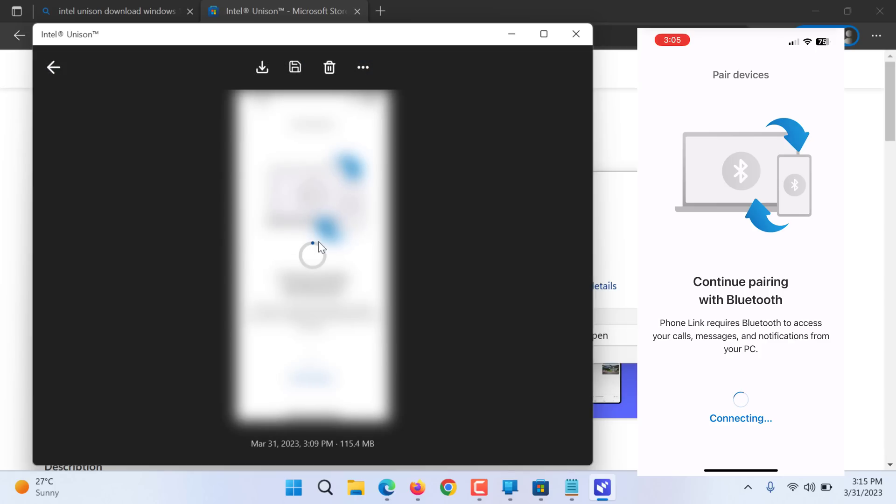
click(53, 68)
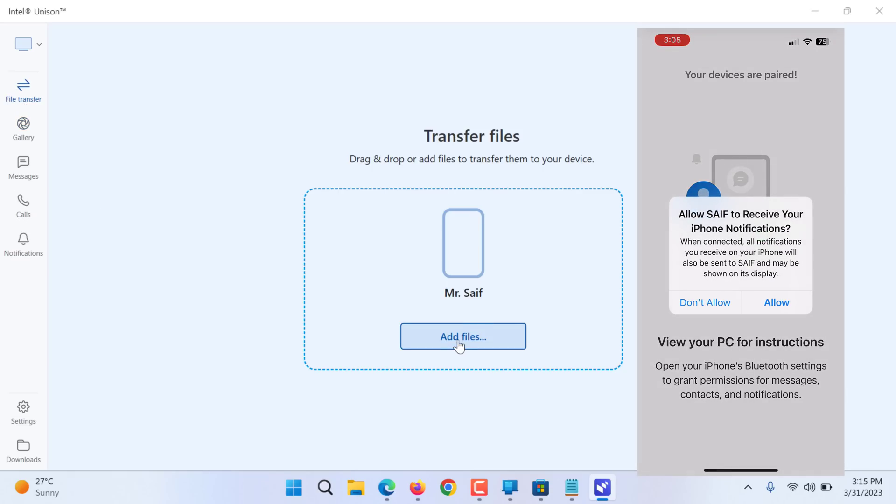
click(463, 336)
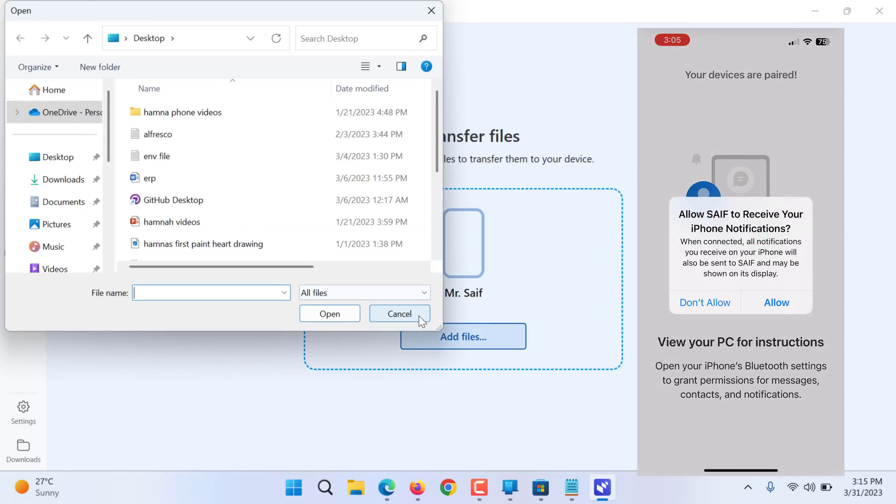
click(399, 314)
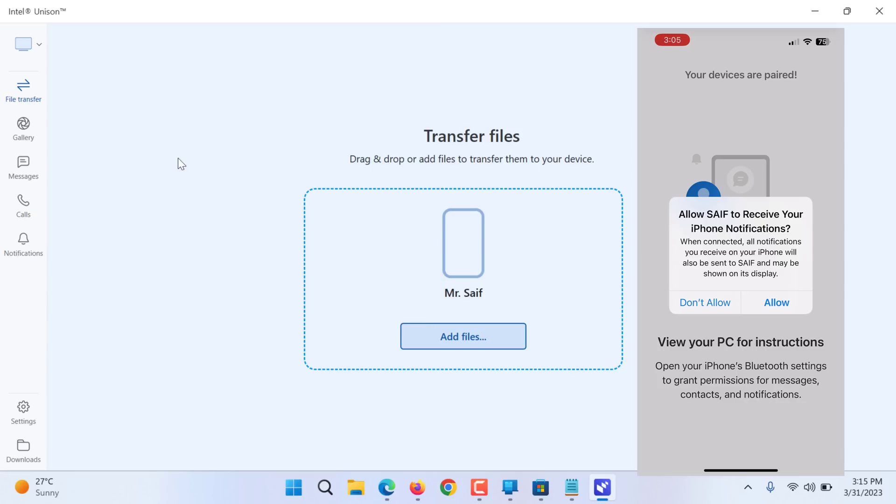
click(22, 246)
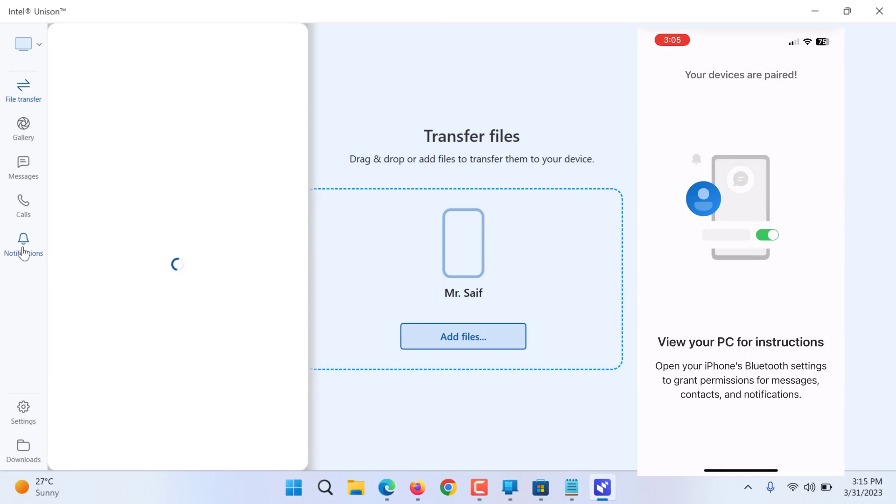
mouse_move(102, 211)
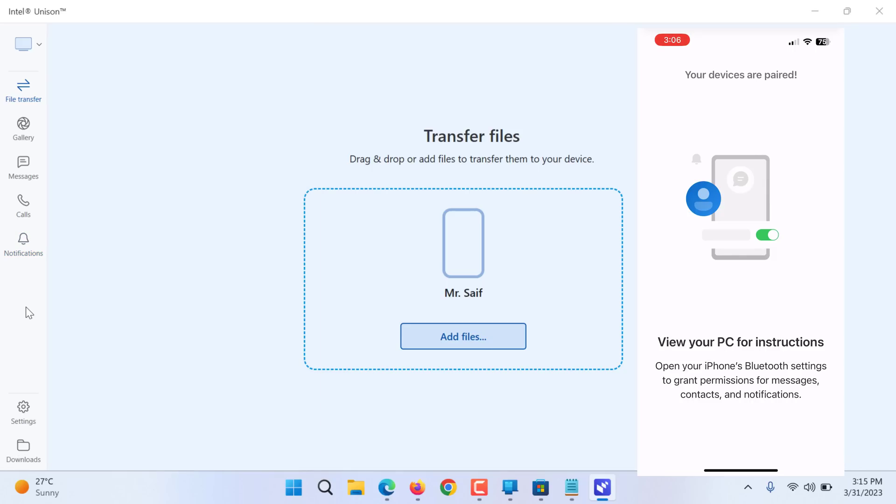
click(356, 488)
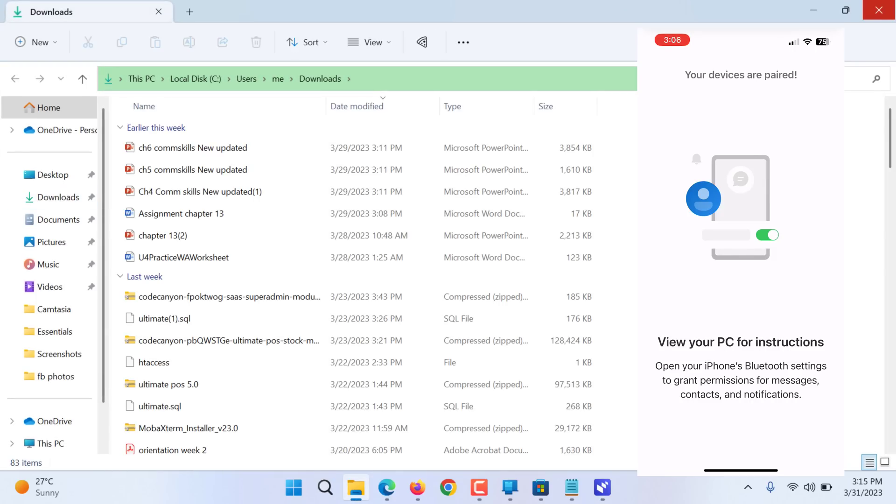
click(601, 488)
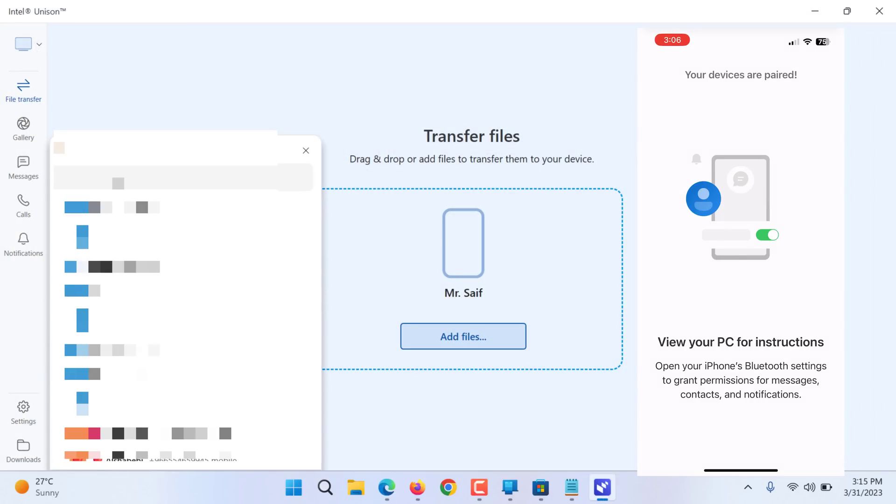
scroll(down, 3)
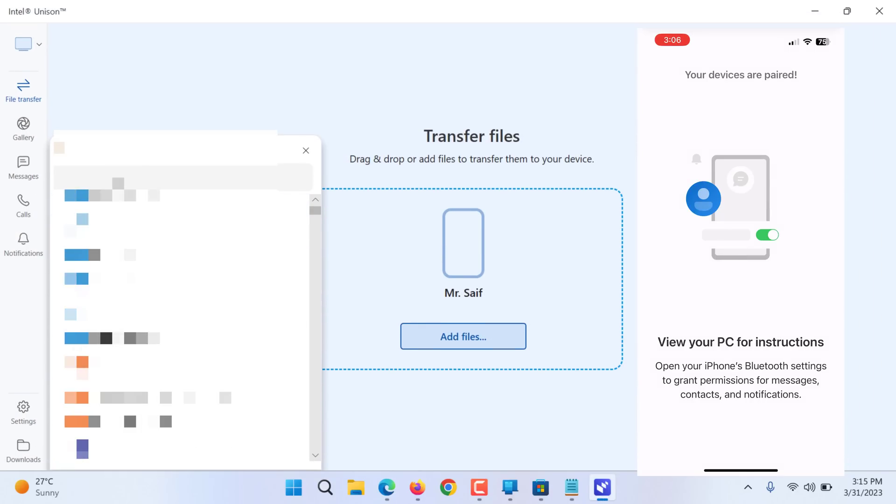
scroll(down, 3)
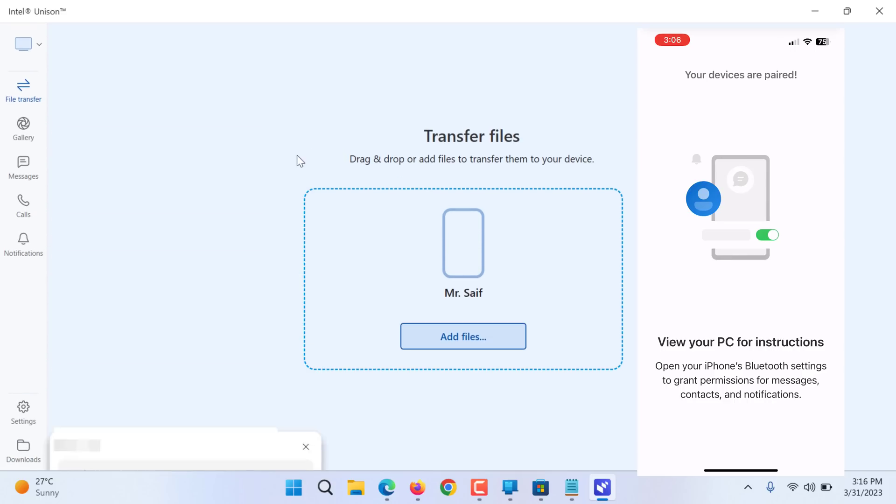
click(23, 44)
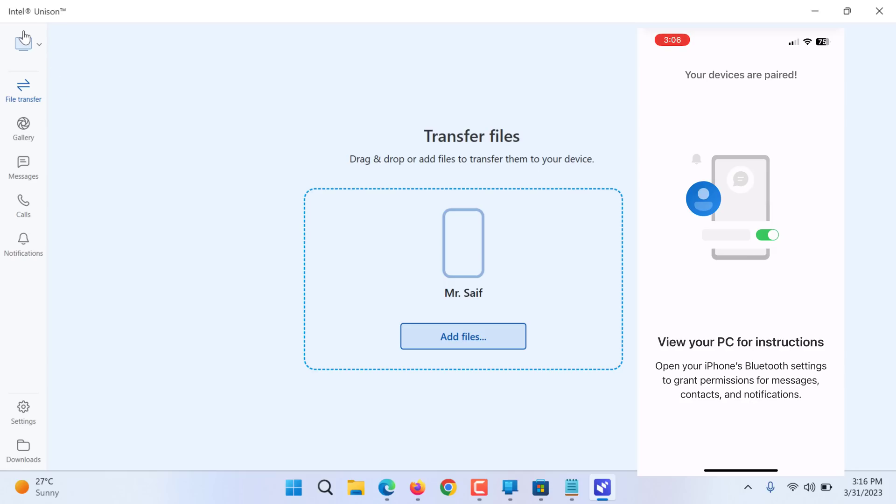
Step: Review the General settings and show the Calls section with full call support selected
click(39, 42)
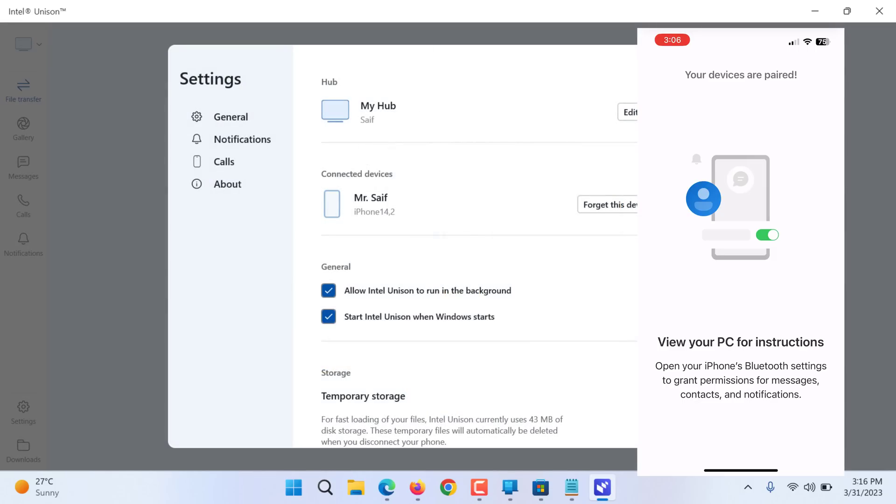
scroll(down, 3)
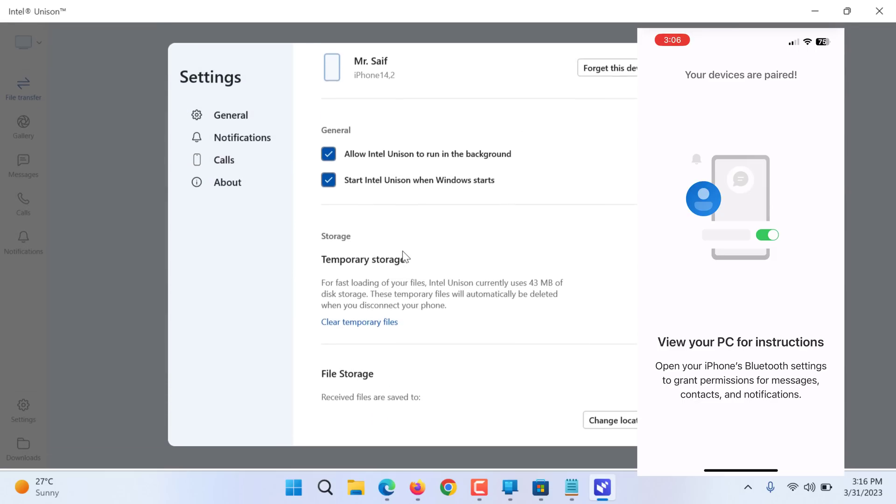
scroll(down, 3)
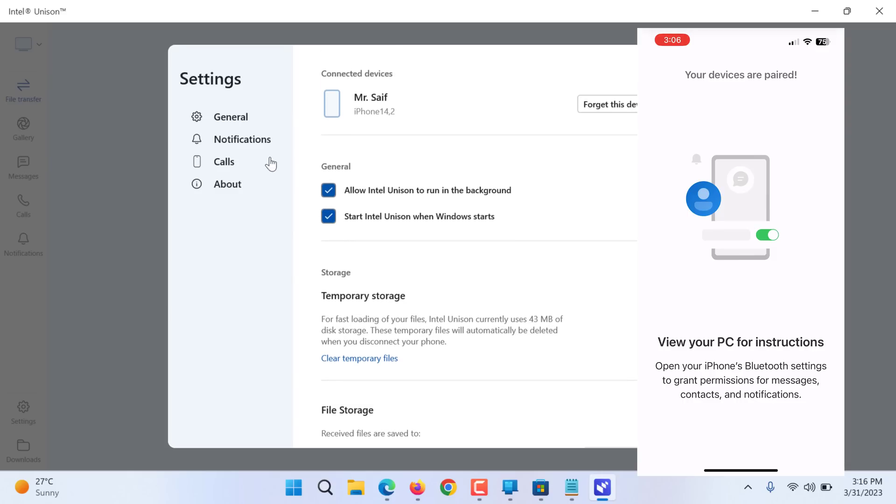
click(223, 161)
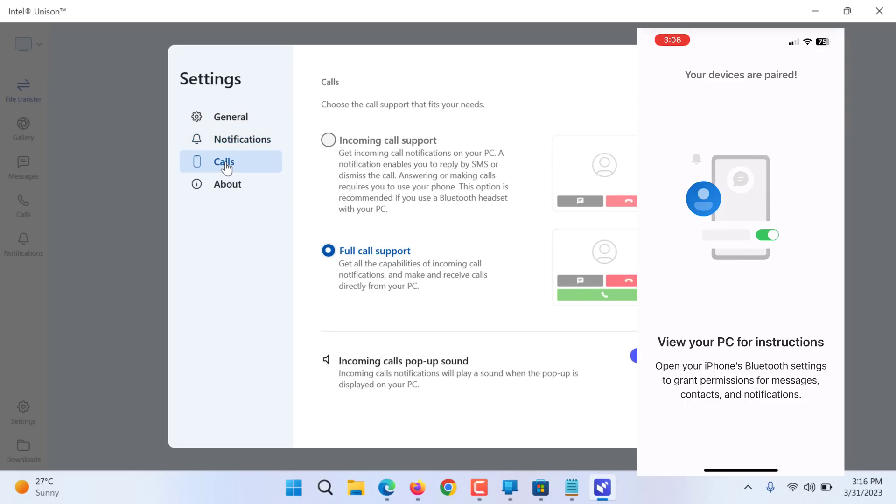
mouse_move(344, 178)
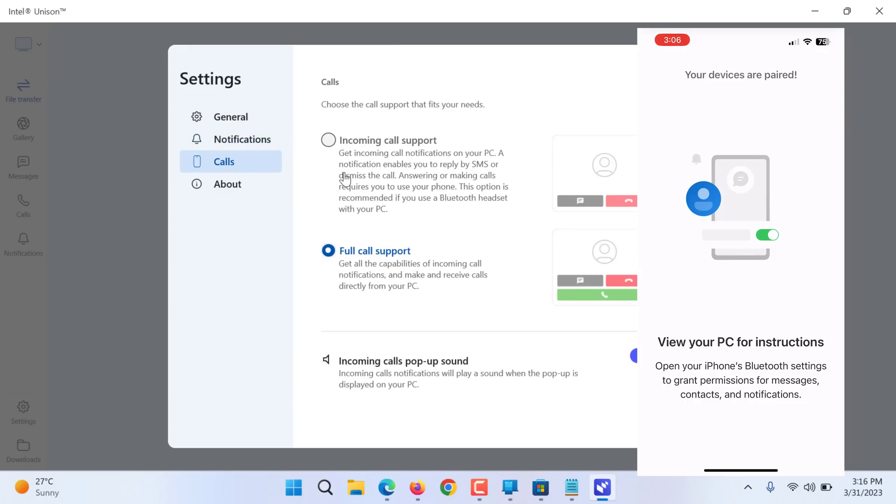
mouse_move(434, 288)
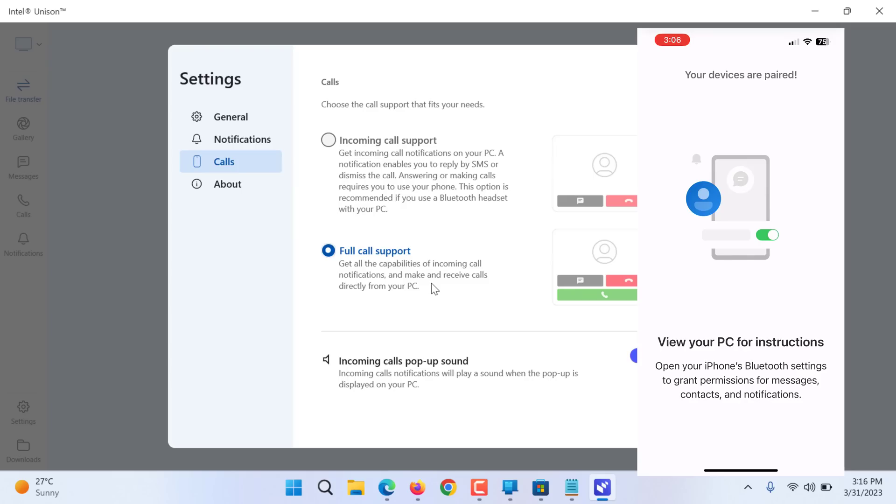
mouse_move(611, 387)
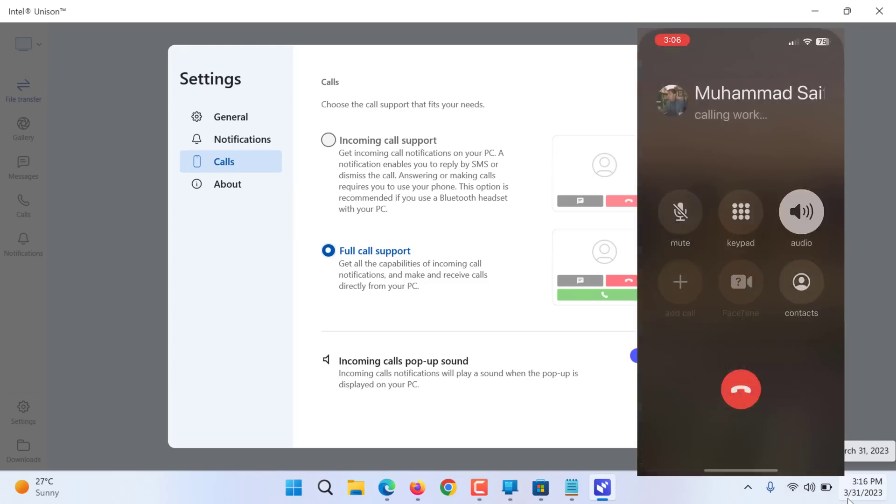
Step: Switch between Phone Link and Intel Unison during the incoming call, ending on Phone Link's missed-call notification
click(801, 211)
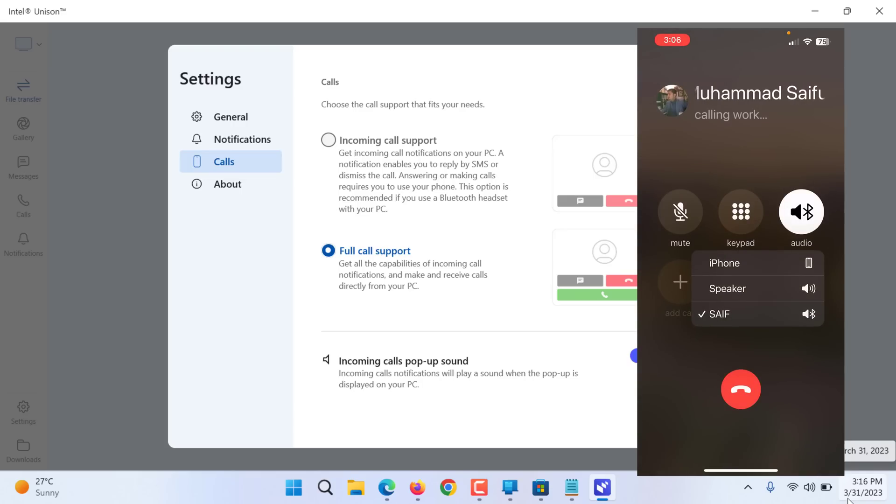
click(508, 488)
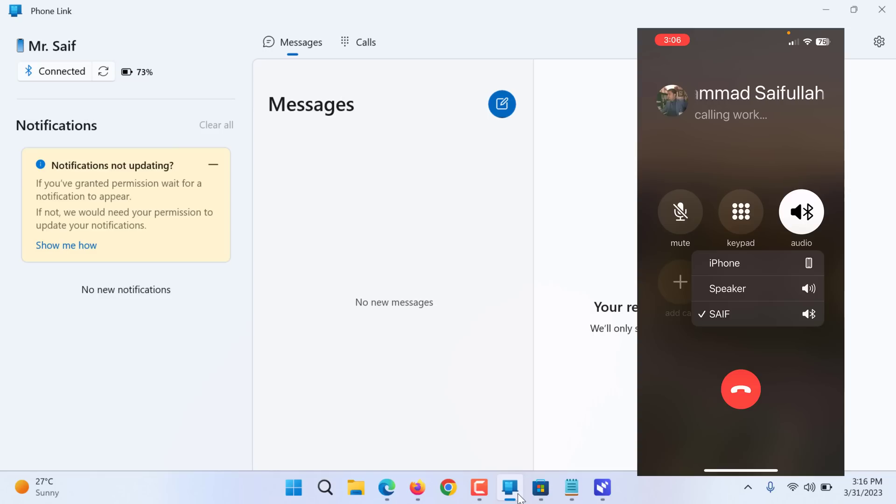
click(602, 488)
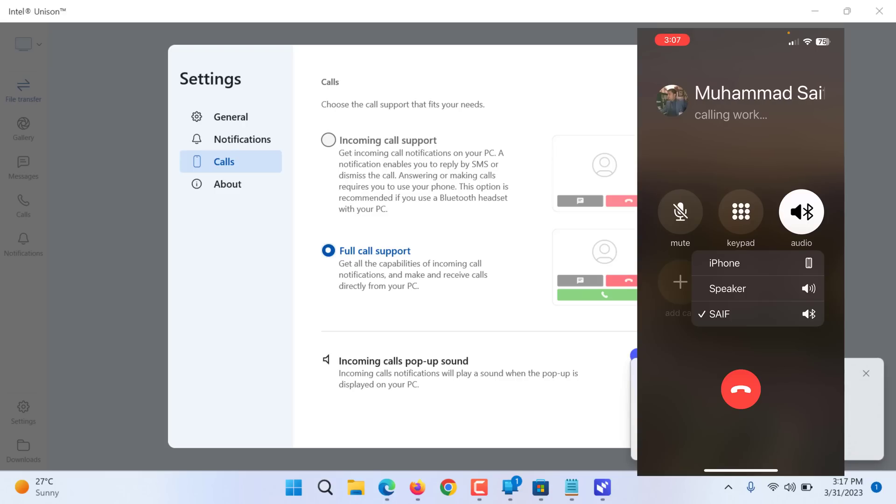
click(24, 89)
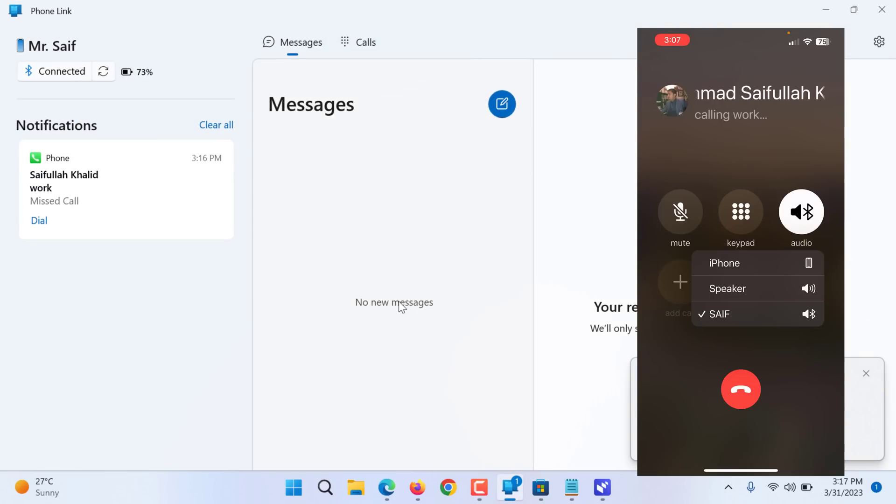
click(740, 390)
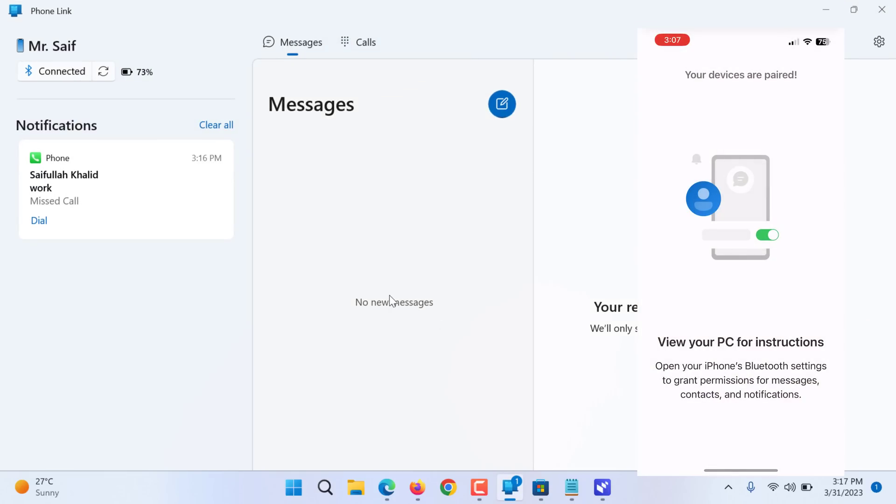